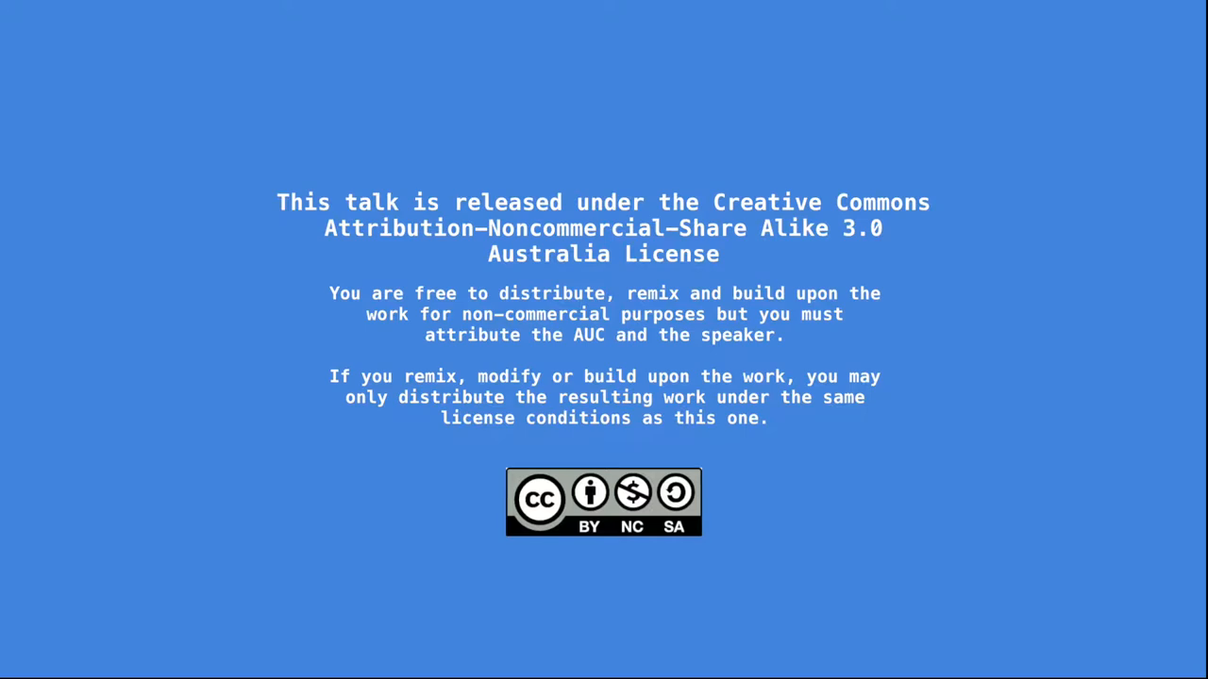
Step: Review pugs_screen.tsx briefly, then return to home_screen.tsx and scroll to the button styles
{"action": "key", "text": "Right"}
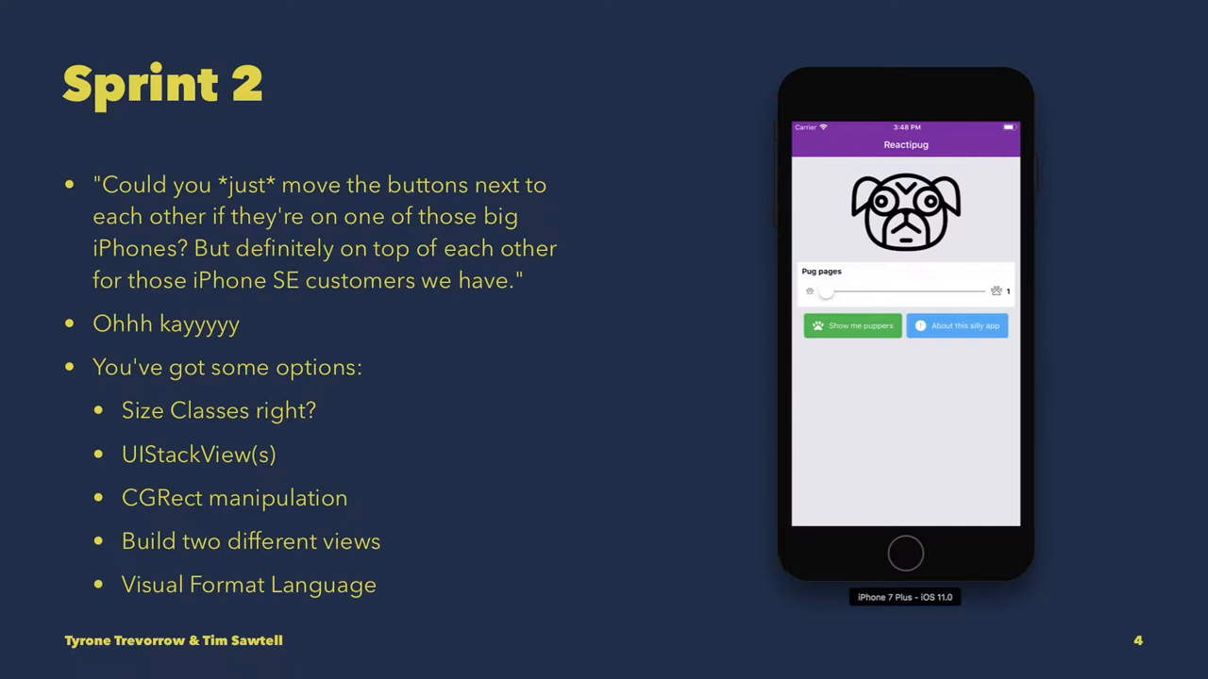
{"action": "key", "text": "right"}
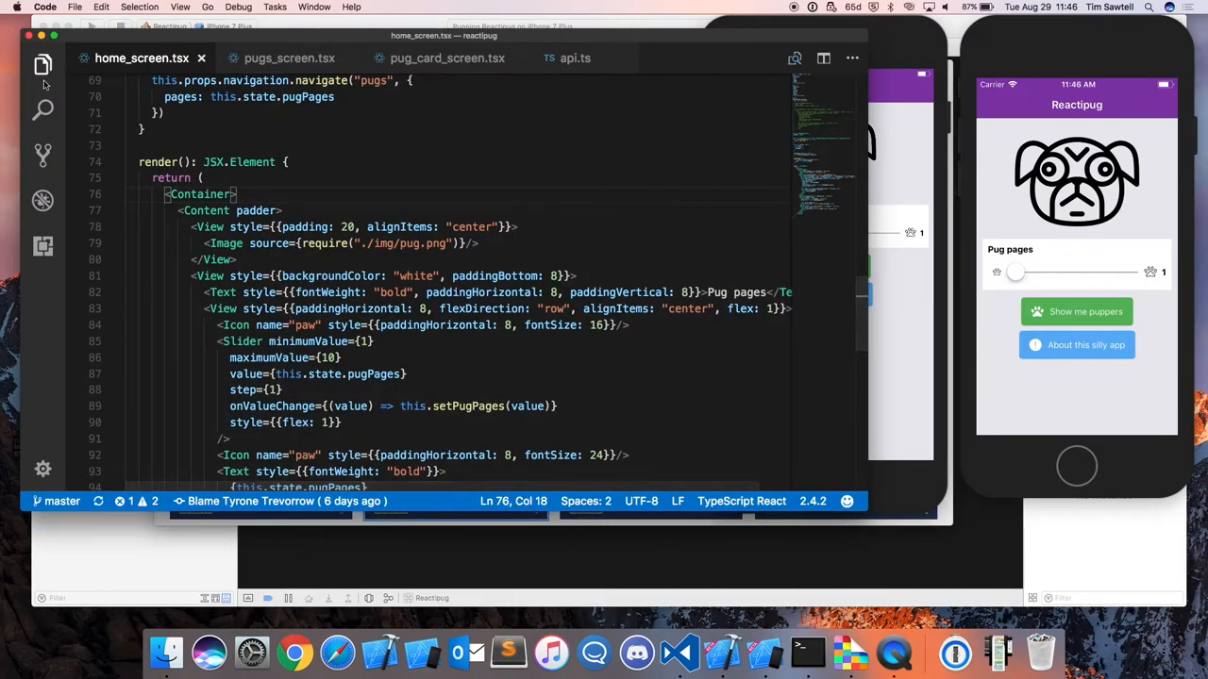
{"action": "left_click", "coordinate": [42, 64]}
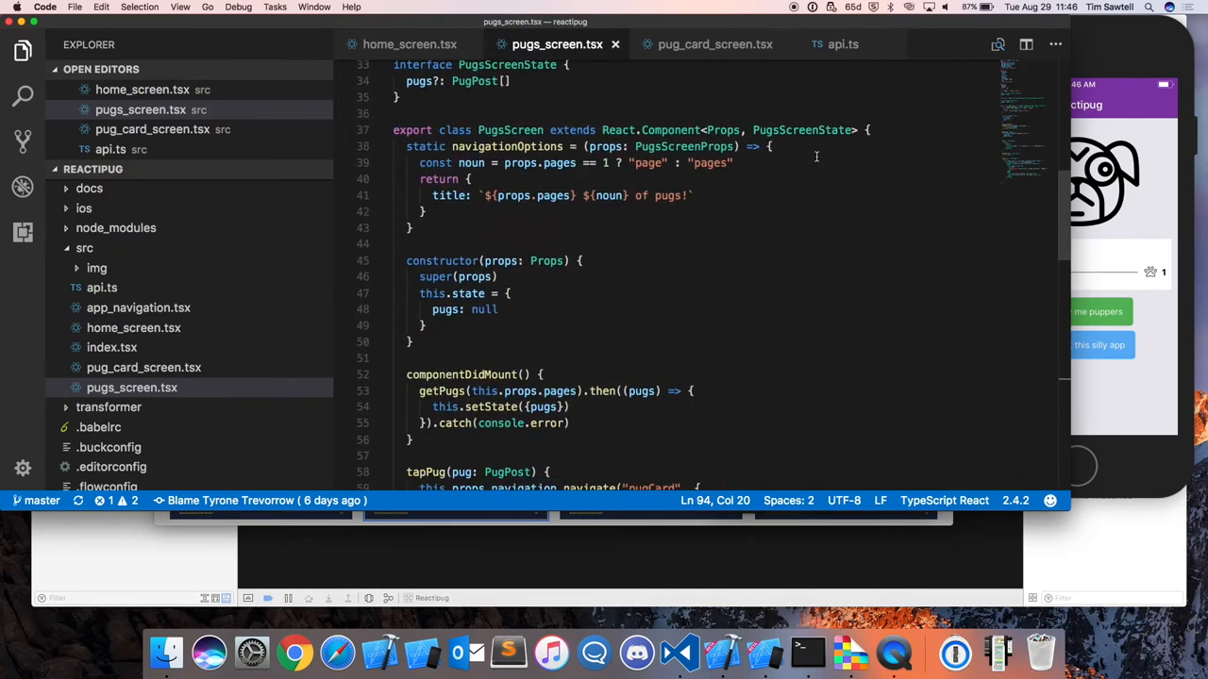
{"action": "scroll", "scroll_direction": "down", "scroll_amount": 3}
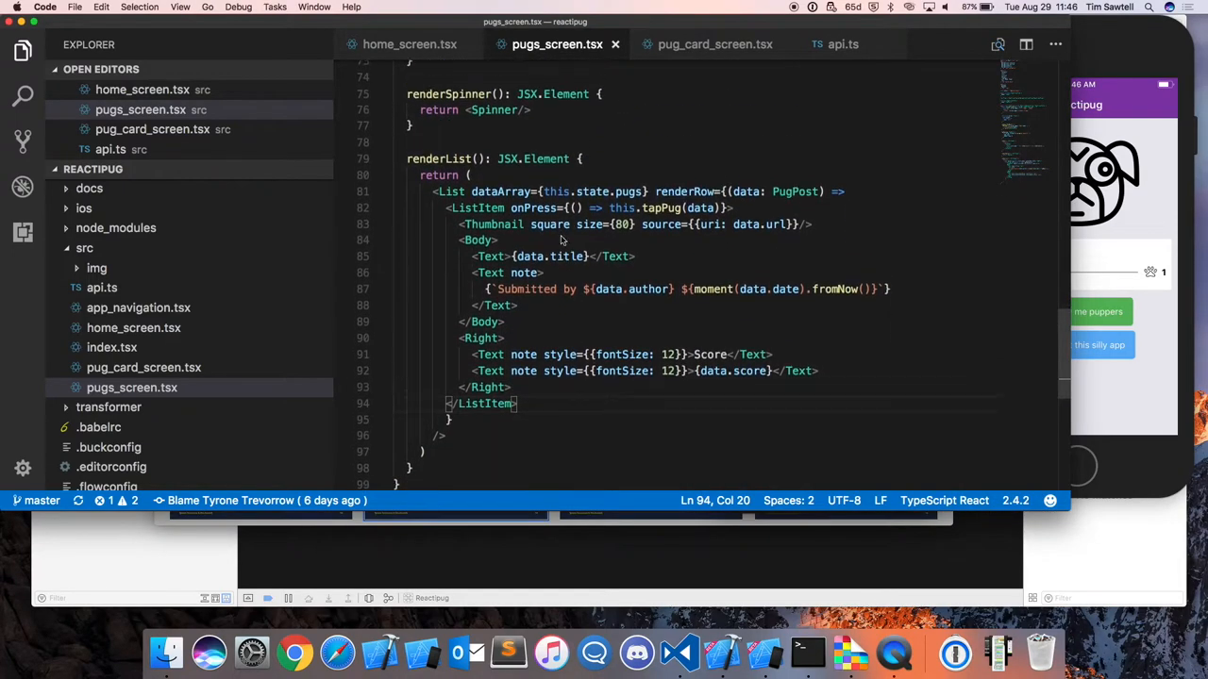
{"action": "left_click", "coordinate": [132, 328]}
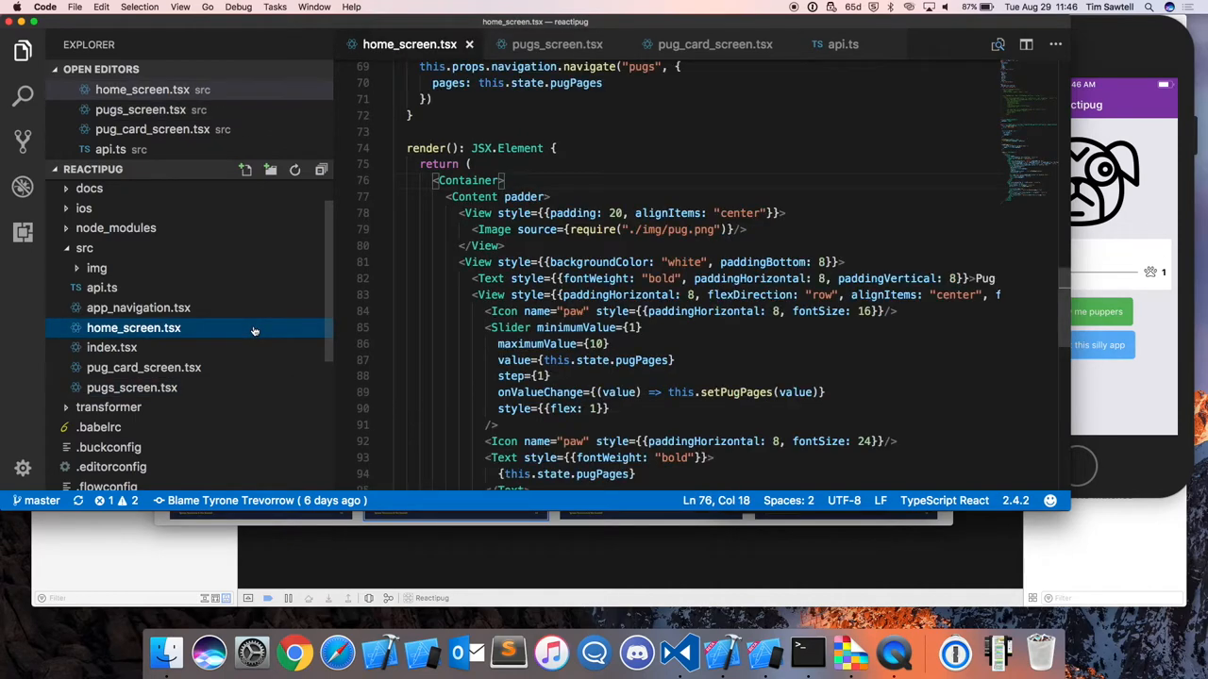
{"action": "scroll", "scroll_direction": "down", "scroll_amount": 3}
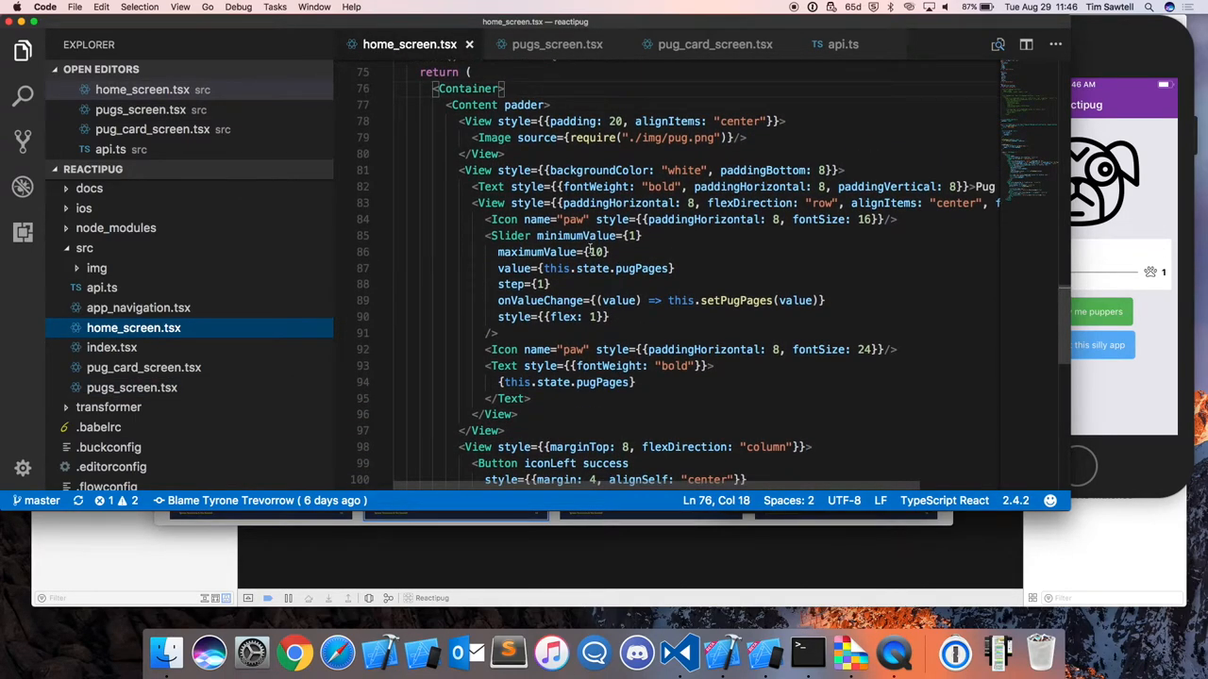
{"action": "scroll", "scroll_direction": "down", "scroll_amount": 3}
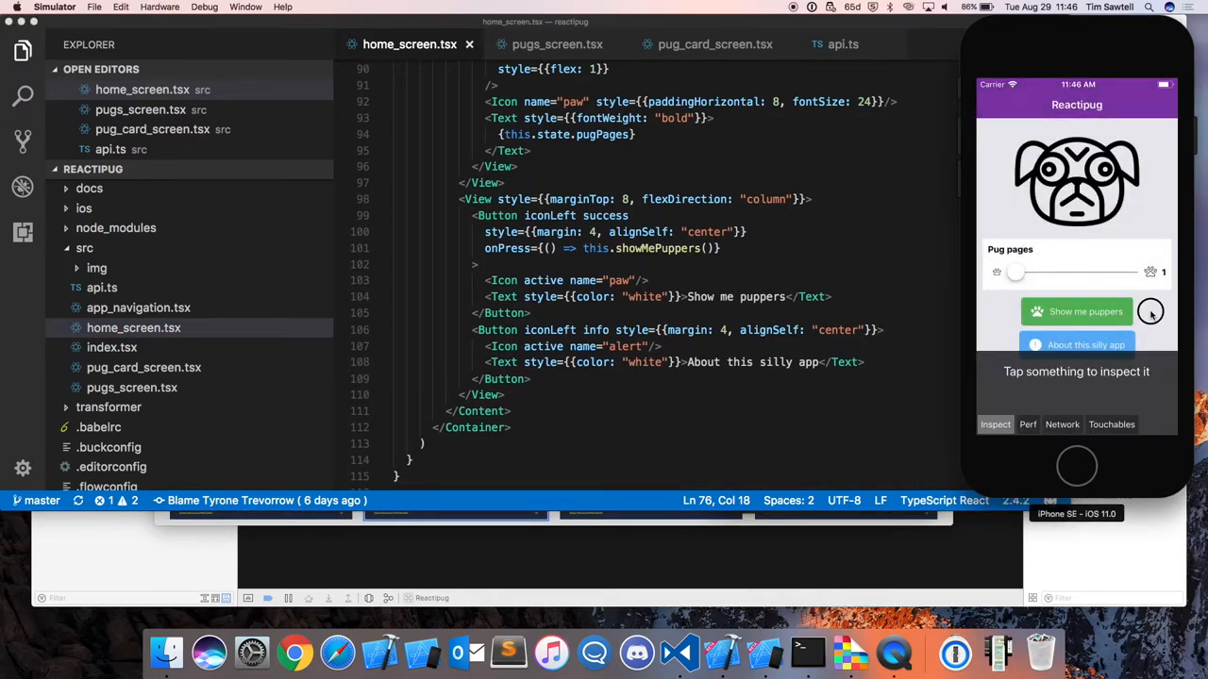
{"action": "left_click", "coordinate": [1075, 312]}
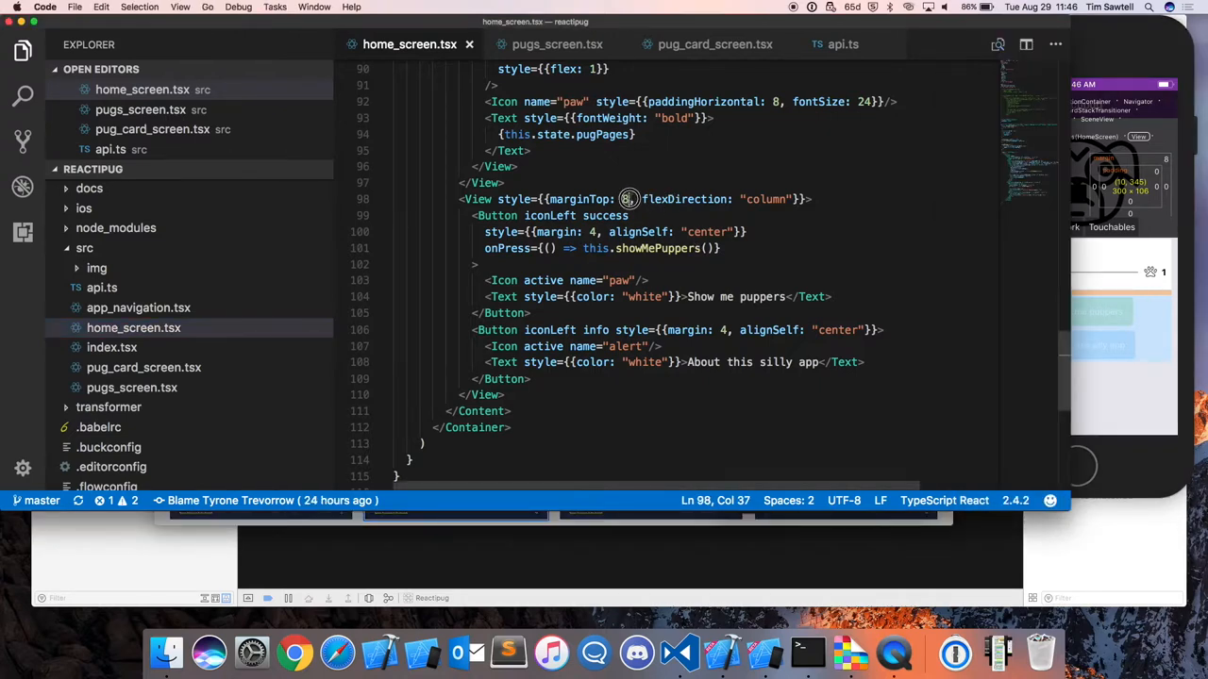
Step: Change the button container to flexDirection row with justifyContent center and start a flex-wrap setting
{"action": "triple_click", "coordinate": [626, 201]}
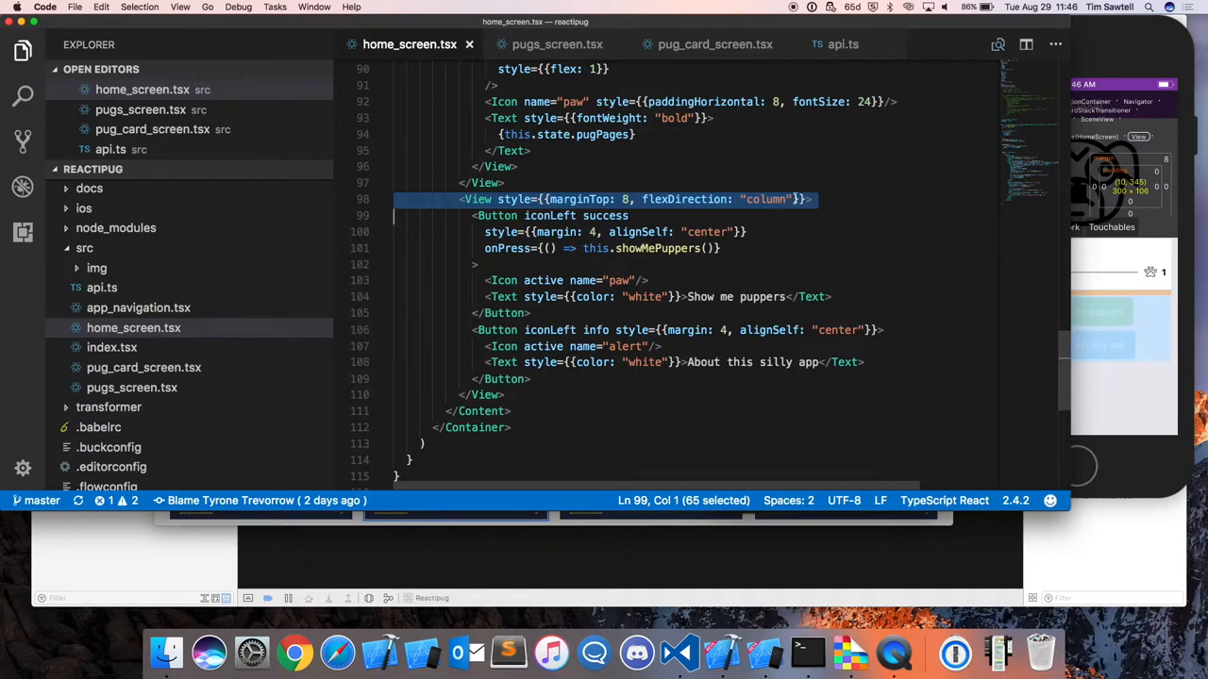
{"action": "left_click", "coordinate": [794, 200]}
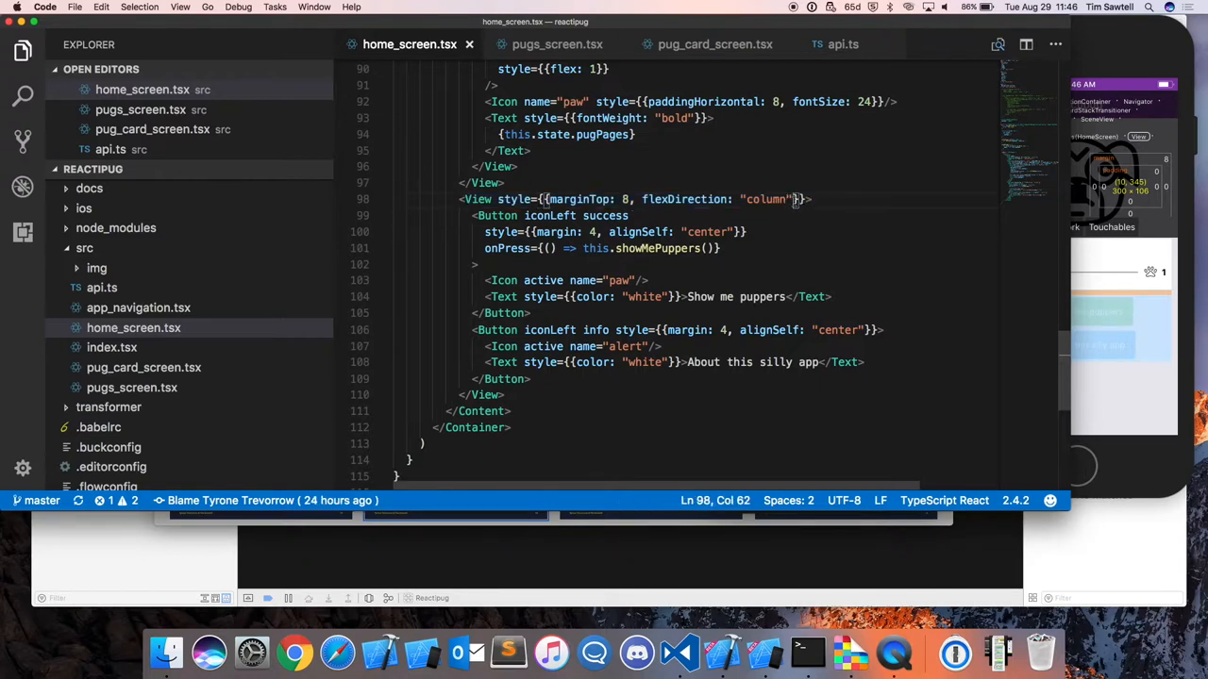
{"action": "double_click", "coordinate": [764, 200]}
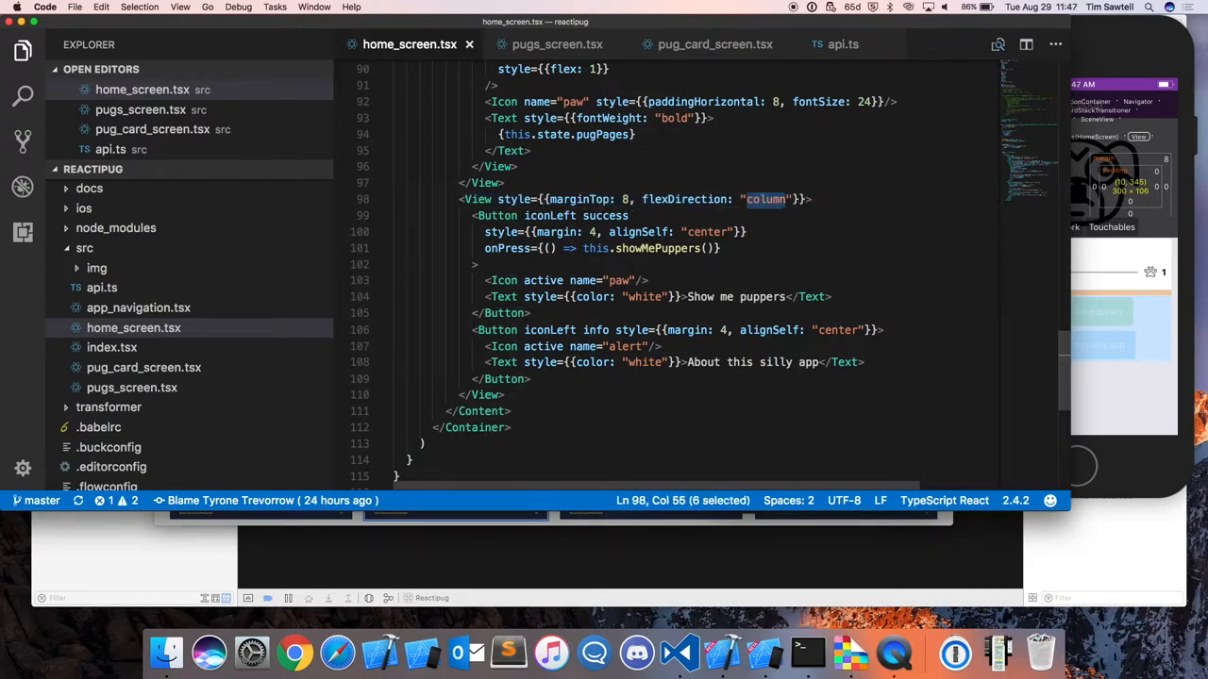
{"action": "type", "text": "row"}
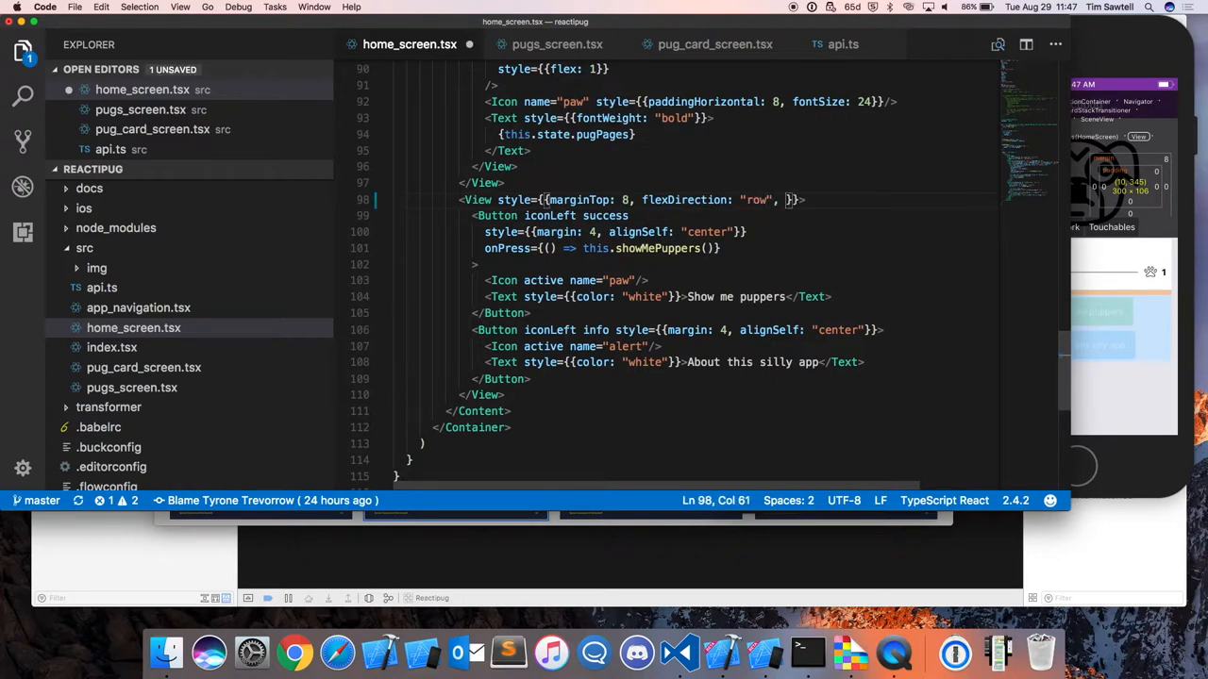
{"action": "type", "text": "justifyContent:"}
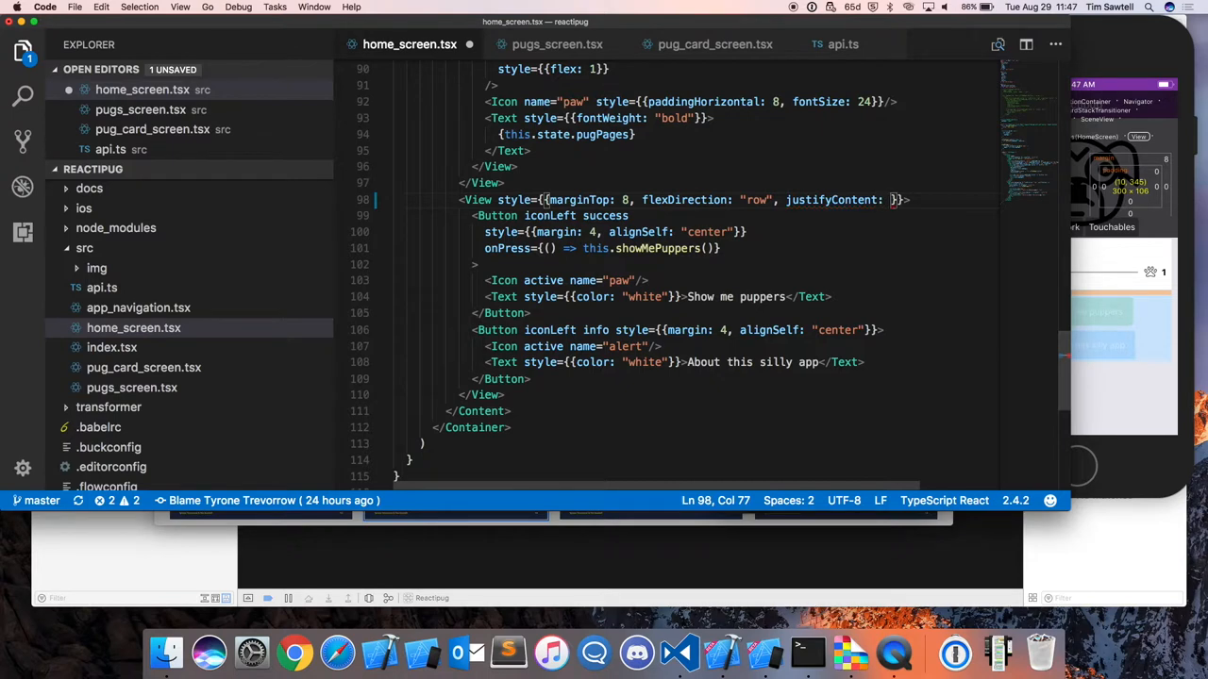
{"action": "key", "text": "backspace"}
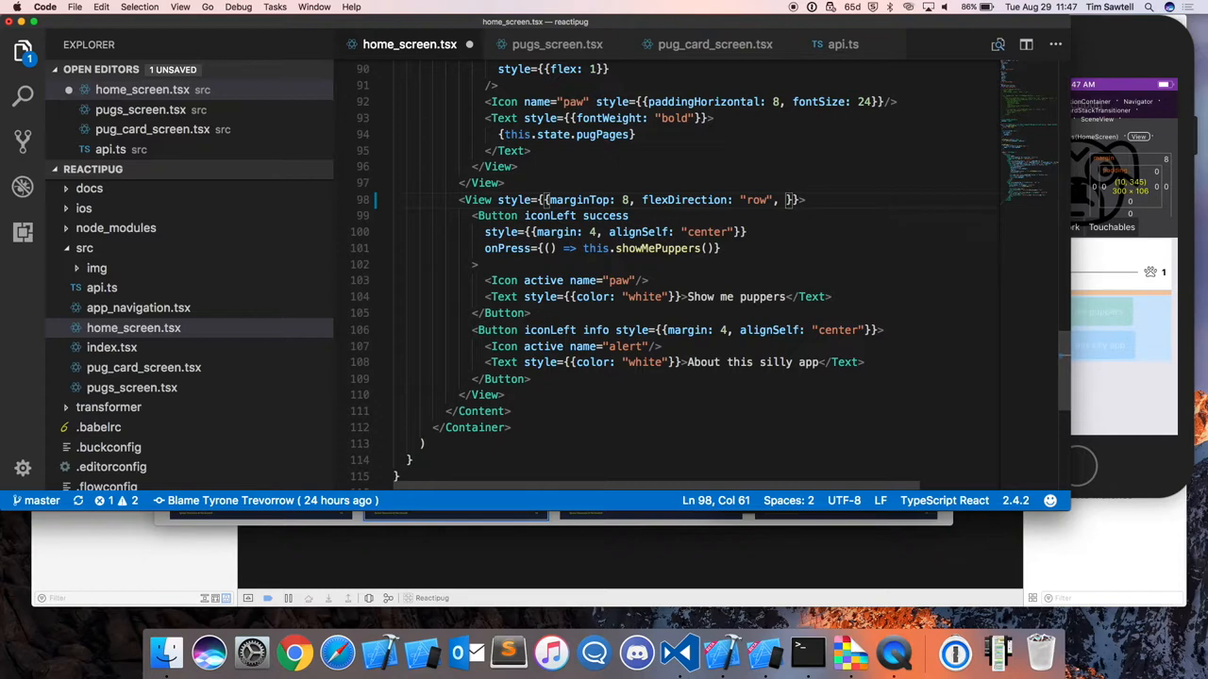
{"action": "type", "text": "just"}
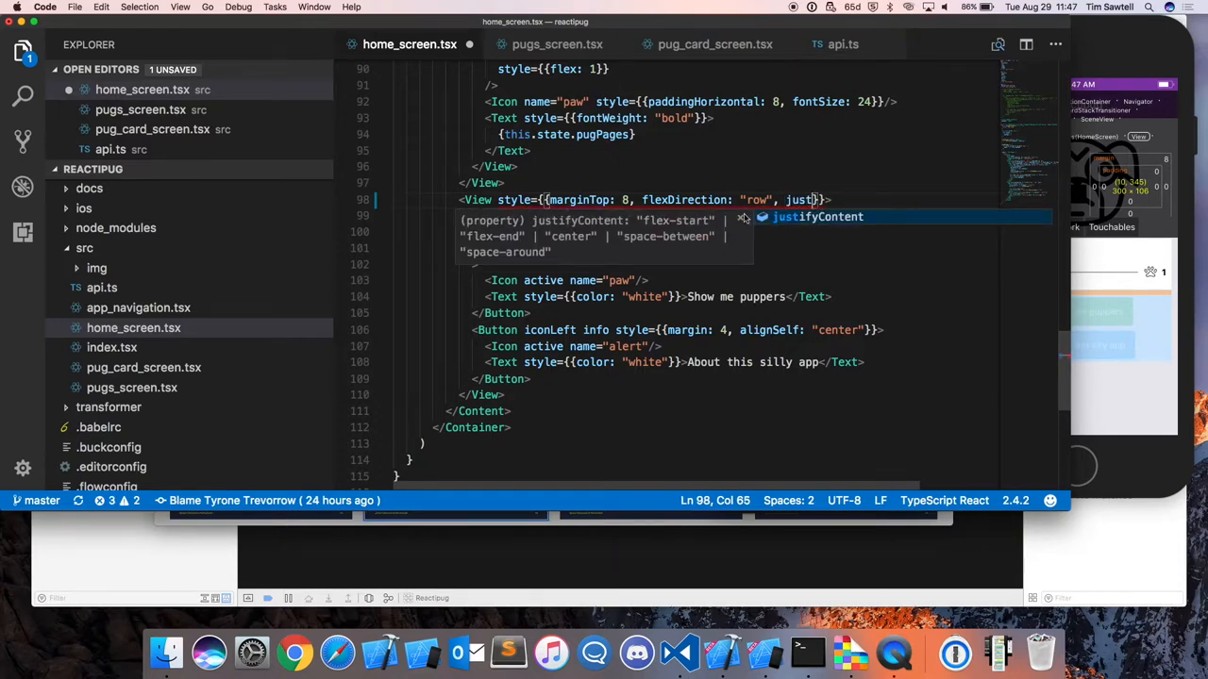
{"action": "mouse_move", "coordinate": [751, 221]}
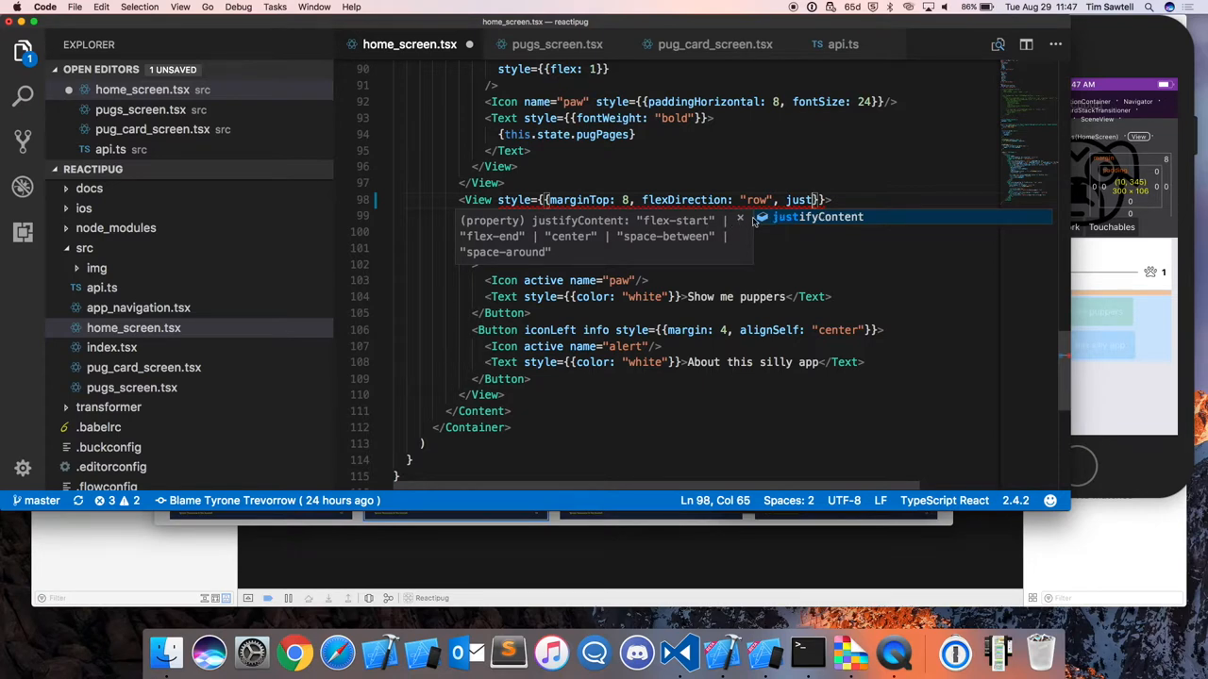
{"action": "mouse_move", "coordinate": [548, 249]}
{"action": "type", "text": "ifyContent: \"c"}
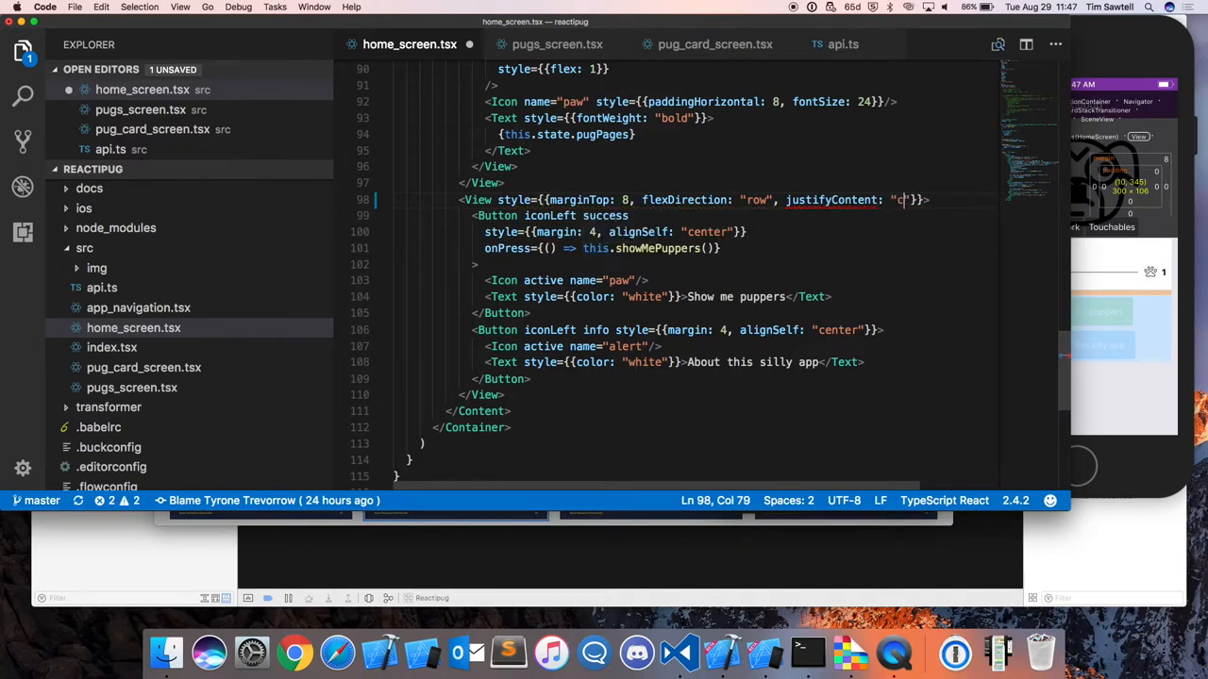
{"action": "type", "text": "enter"}
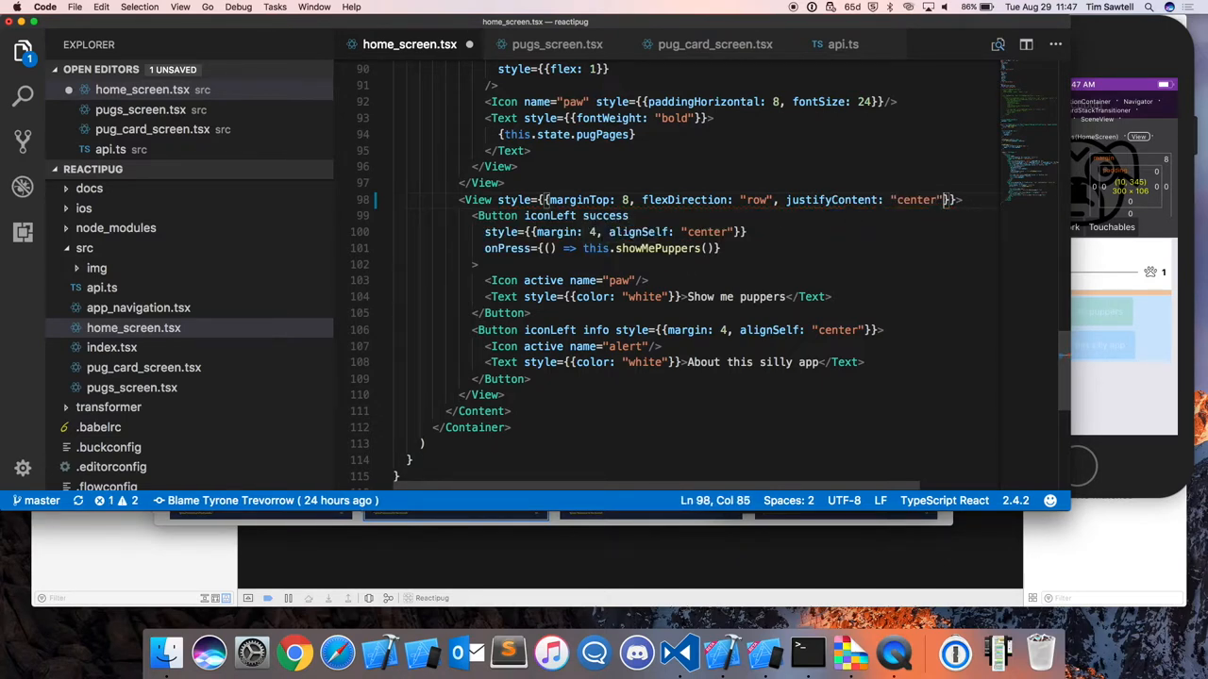
{"action": "type", "text": ","}
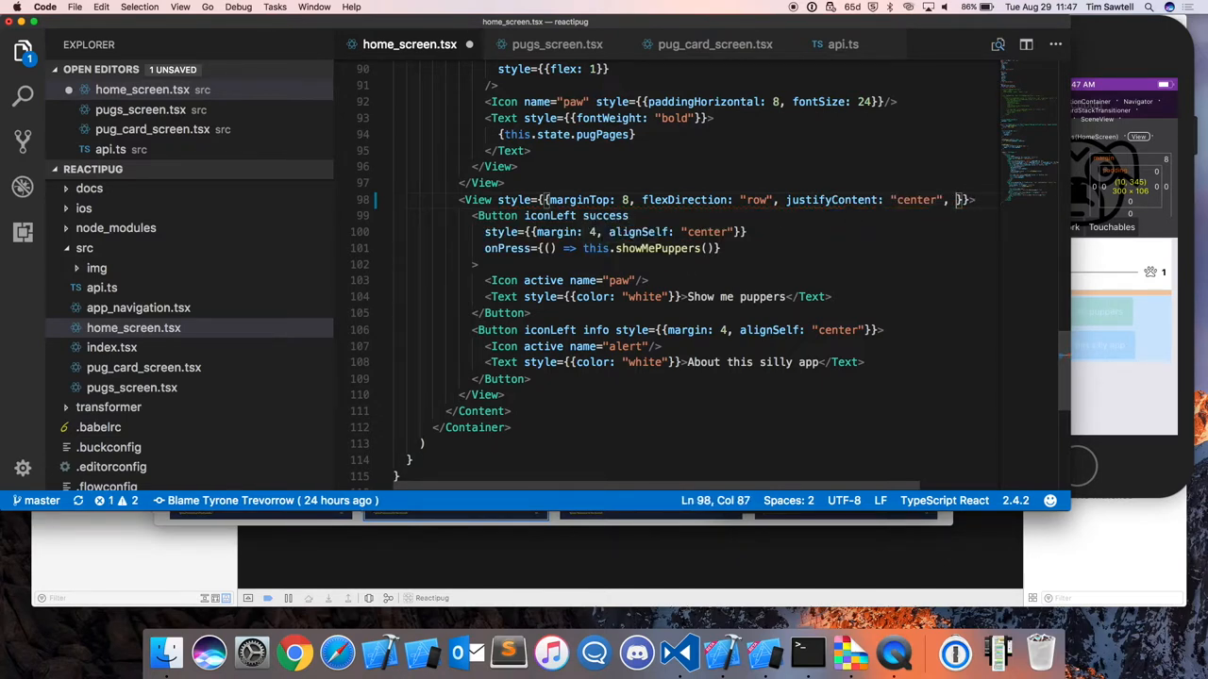
{"action": "type", "text": "flexWra"}
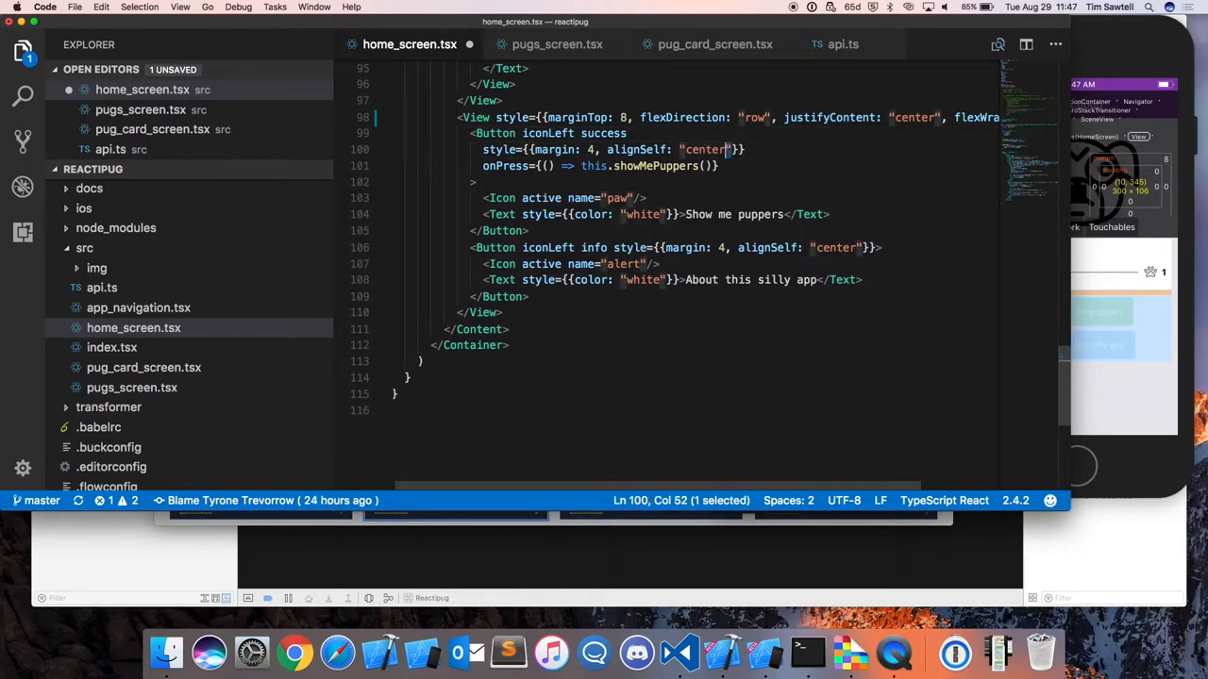
Step: Reload the Reactipug app in the simulator and inspect the Pug pages area showing the buttons in one row
{"action": "left_click_drag", "start_coordinate": [604, 149], "coordinate": [743, 149]}
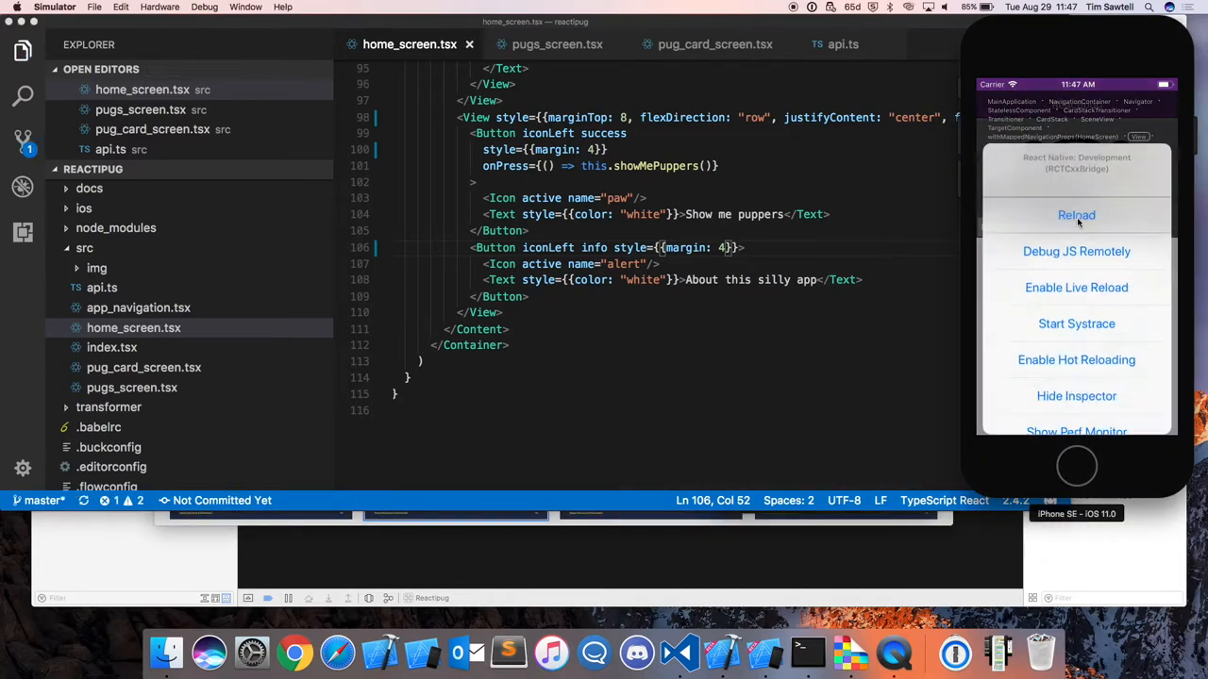
{"action": "left_click", "coordinate": [1075, 215]}
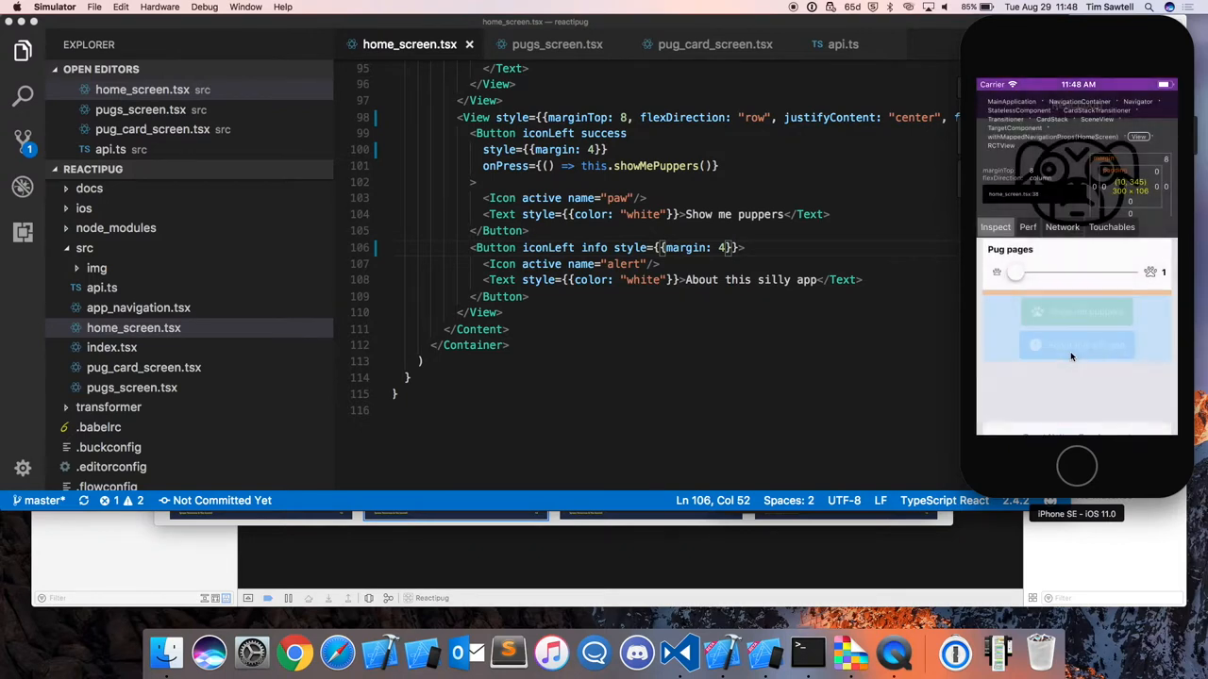
{"action": "left_click", "coordinate": [1075, 344]}
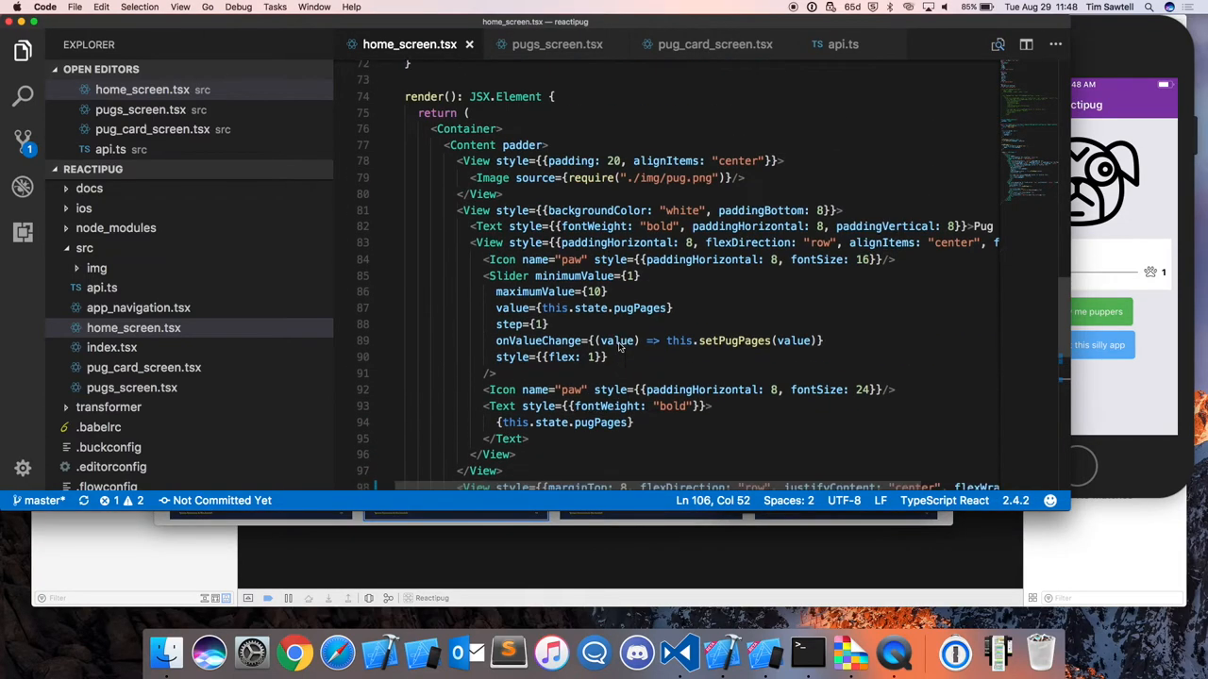
{"action": "scroll", "scroll_direction": "down", "scroll_amount": 3}
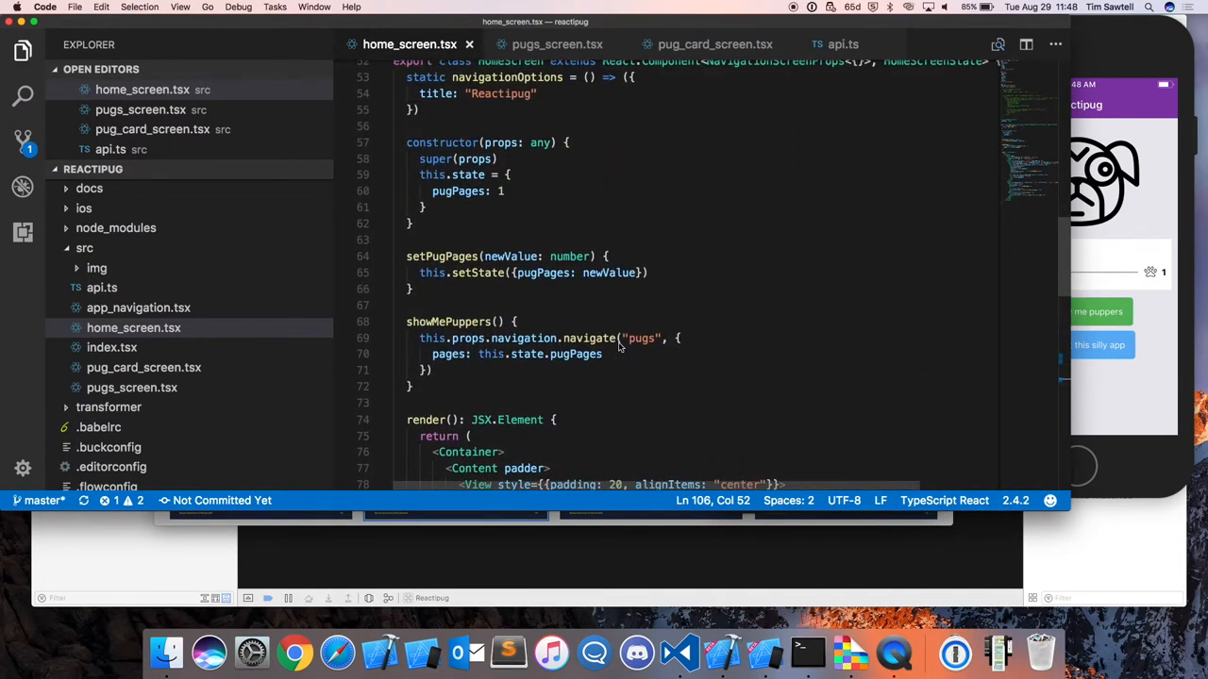
{"action": "scroll", "scroll_direction": "down", "scroll_amount": 3}
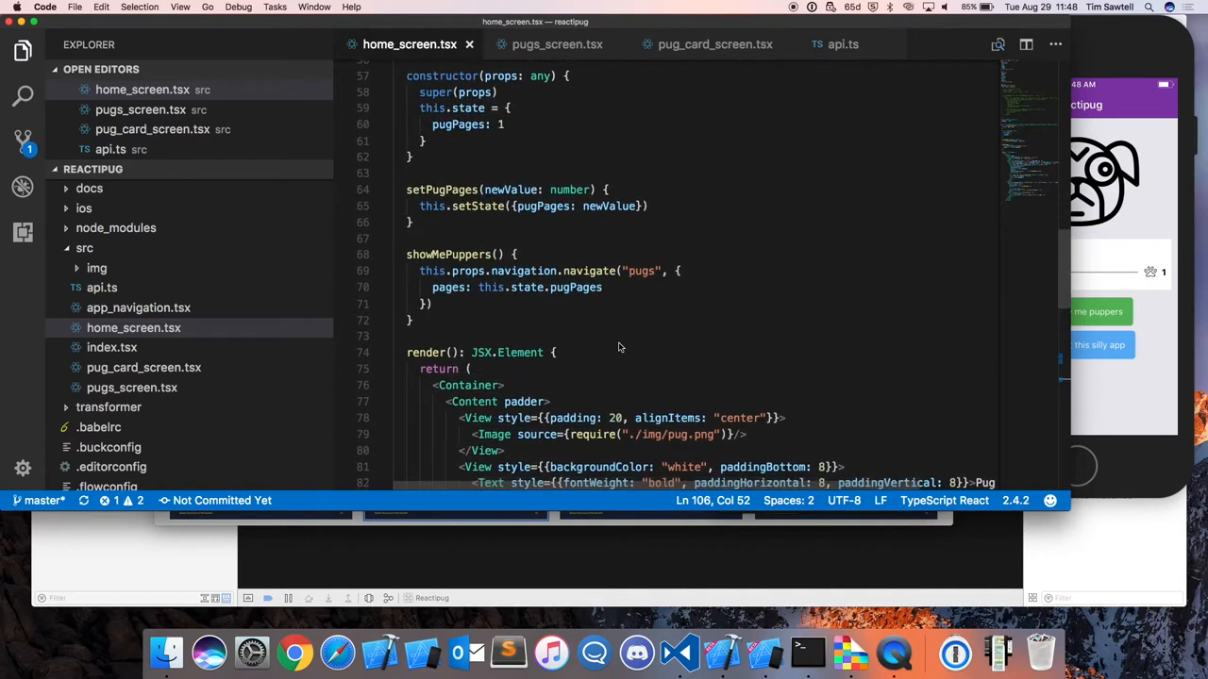
Step: Scroll to the Slider JSX, inspect the Pug pages slider in the app, then hide the element inspector
{"action": "scroll", "scroll_direction": "down", "scroll_amount": 3}
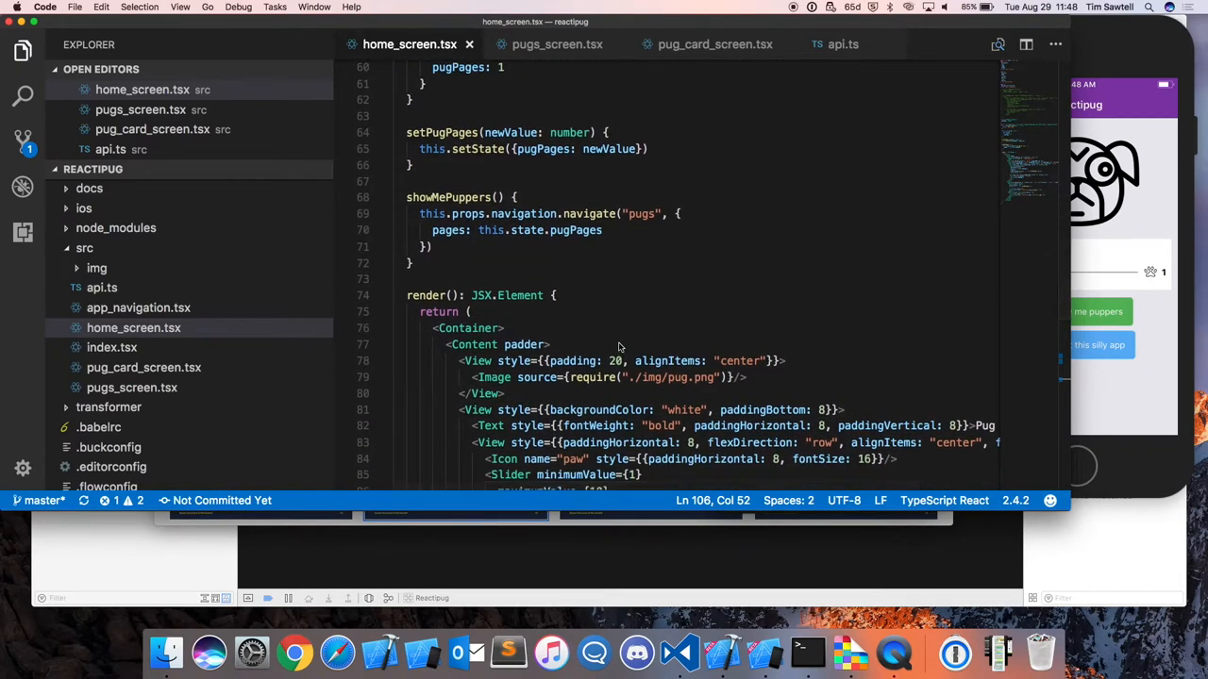
{"action": "scroll", "scroll_direction": "down", "scroll_amount": 3}
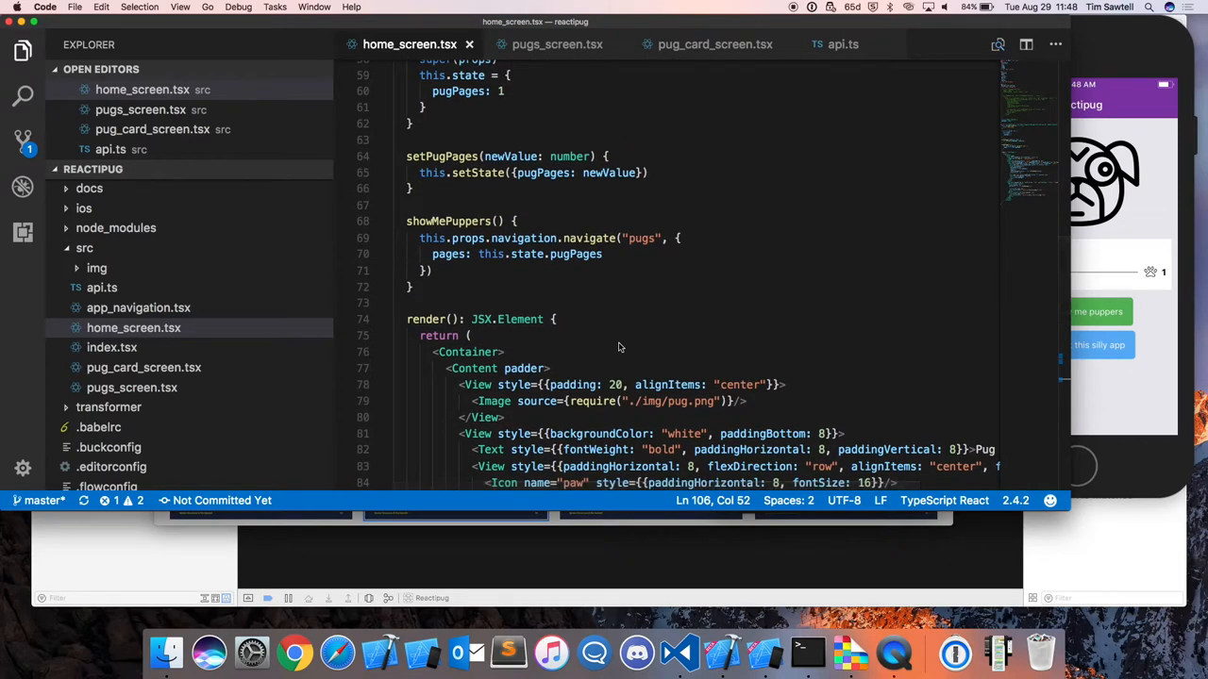
{"action": "scroll", "scroll_direction": "down", "scroll_amount": 3}
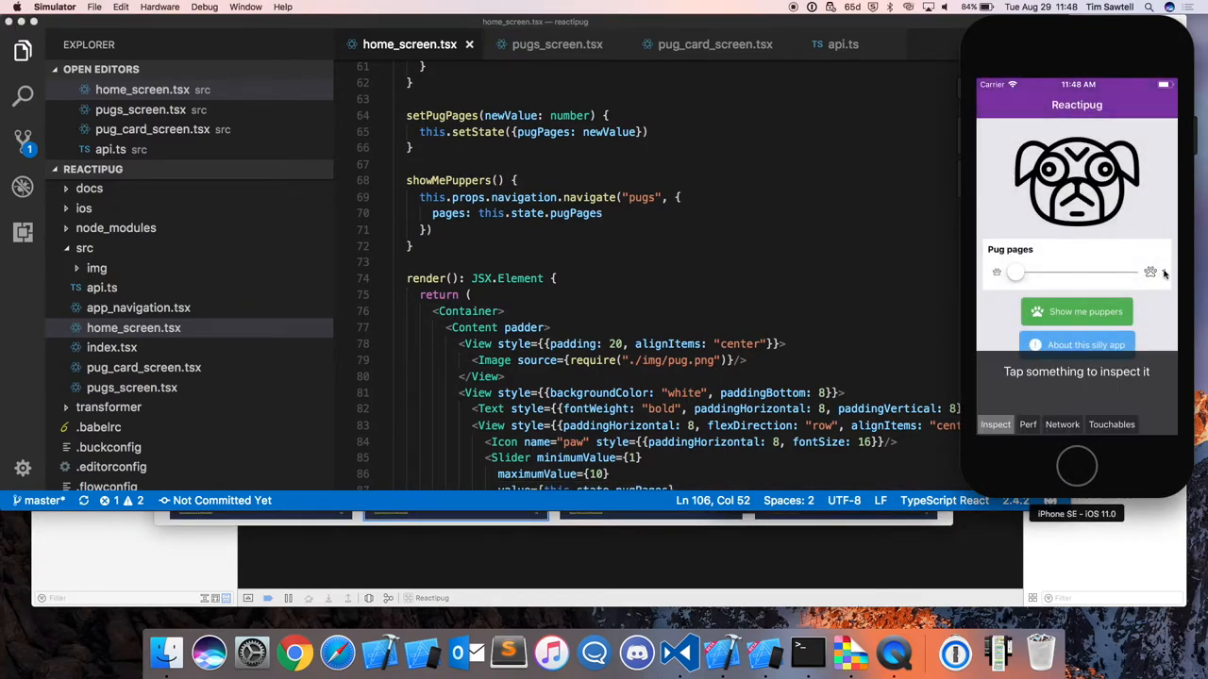
{"action": "left_click", "coordinate": [1150, 272]}
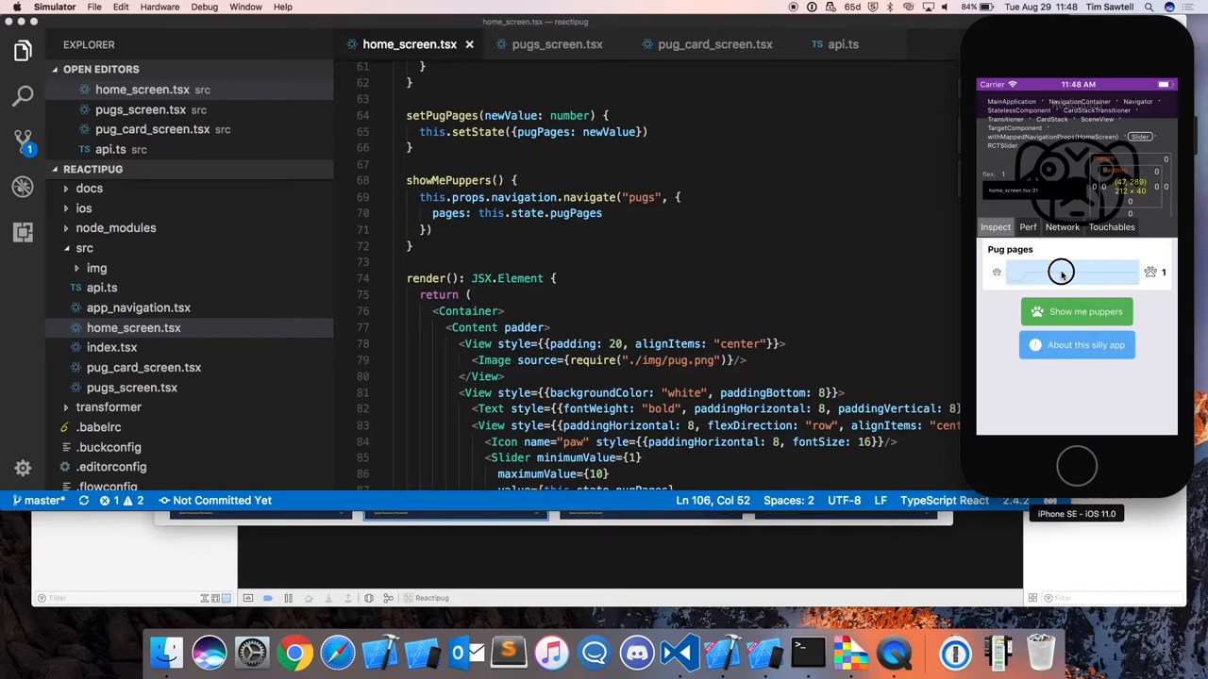
{"action": "left_click_drag", "start_coordinate": [1060, 271], "coordinate": [1151, 273]}
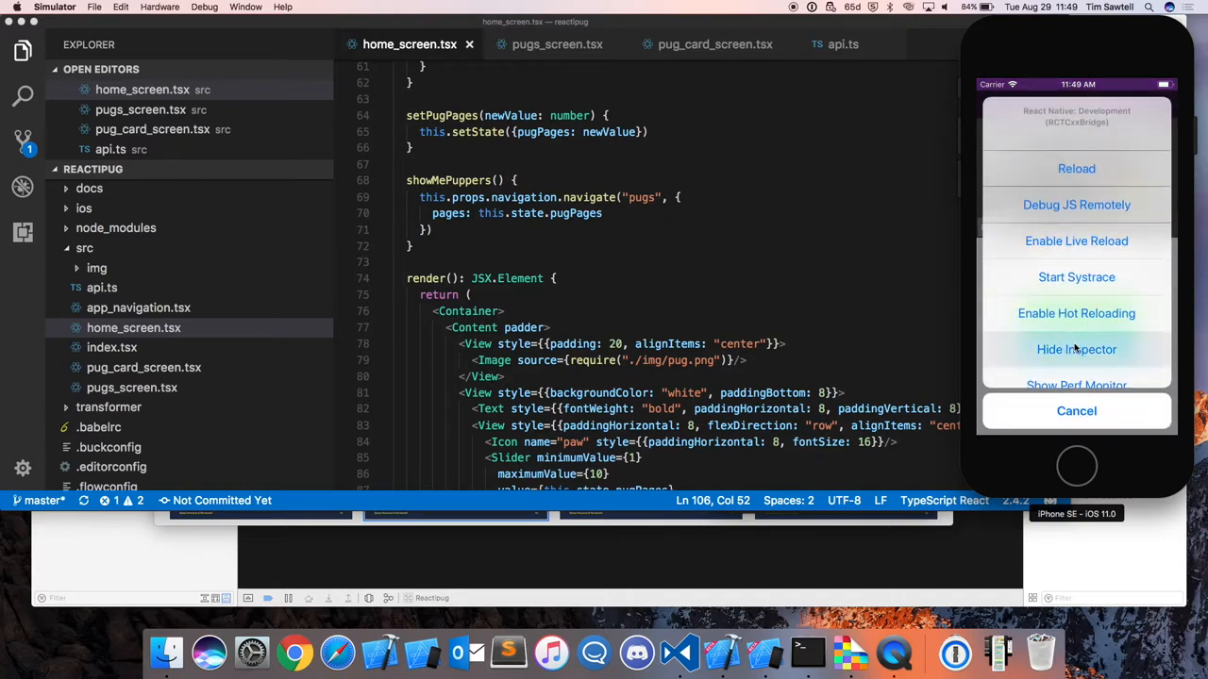
{"action": "left_click", "coordinate": [1075, 411]}
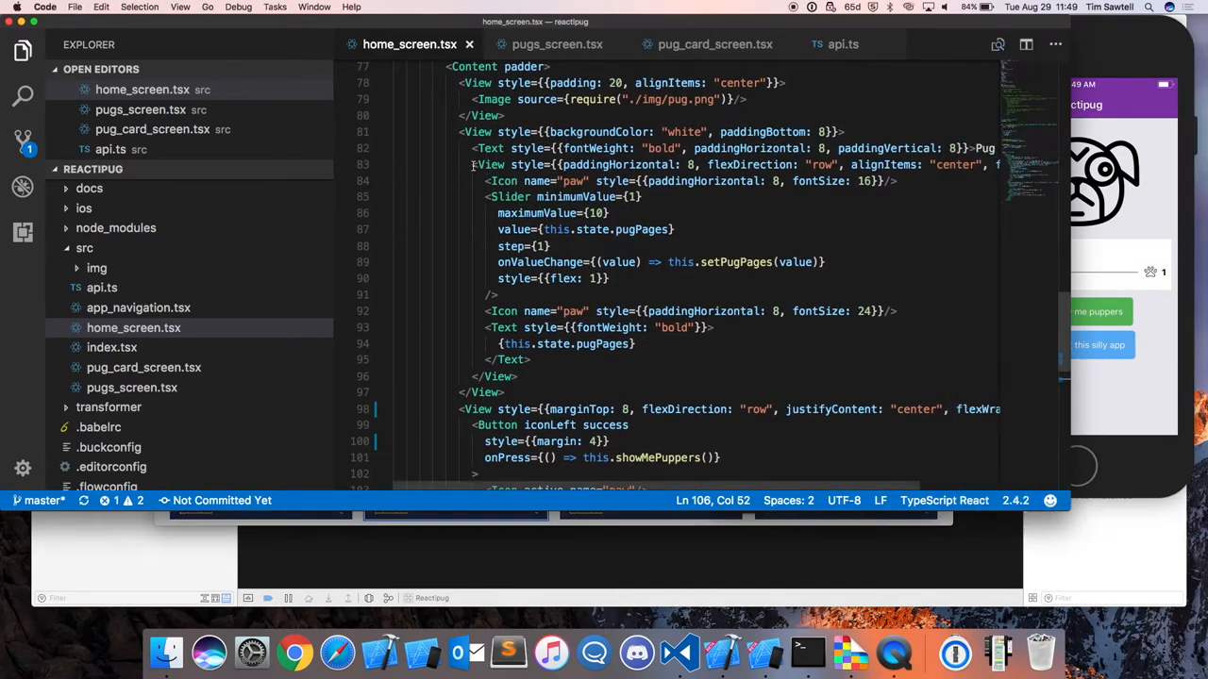
Step: Cut the View with the paw icons and Slider out of render(), leaving a blank spot
{"action": "left_click_drag", "start_coordinate": [472, 165], "coordinate": [519, 375]}
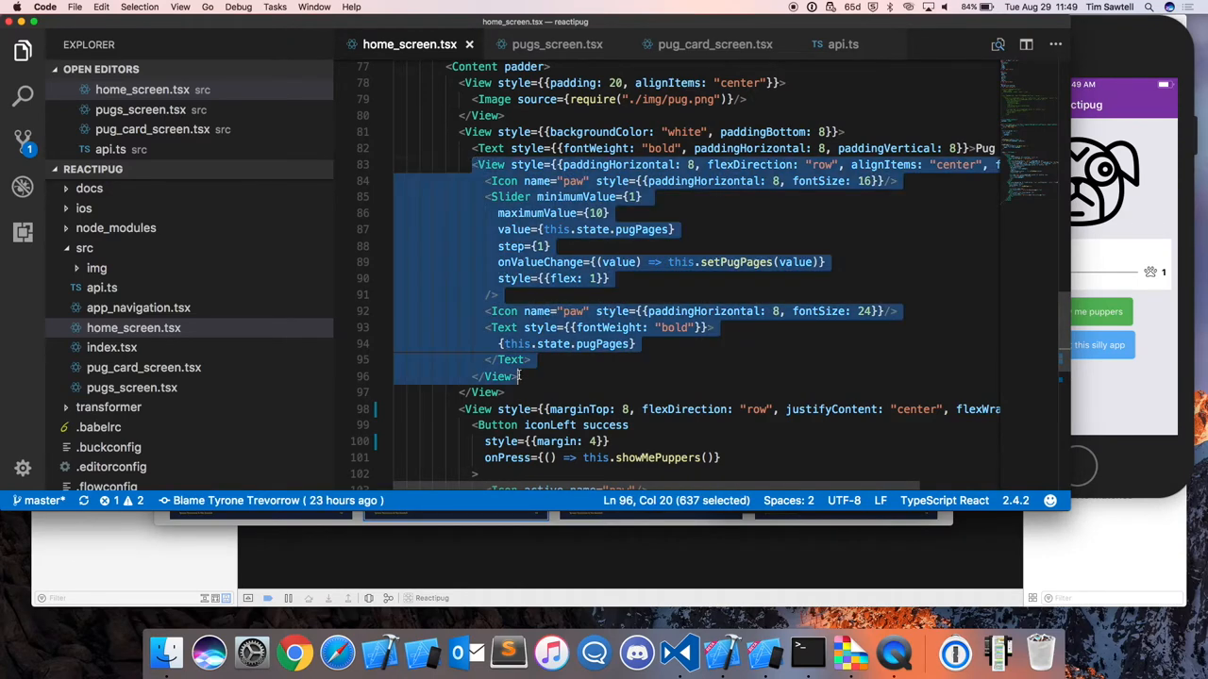
{"action": "mouse_move", "coordinate": [551, 374]}
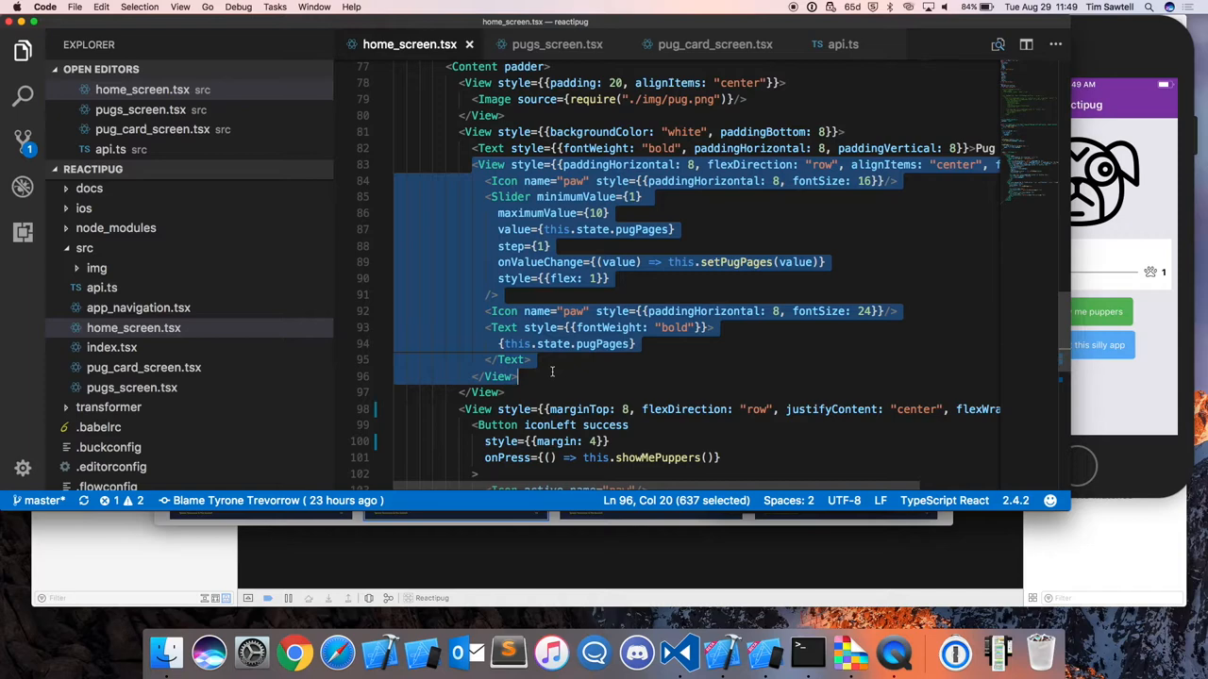
{"action": "key", "text": "Delete"}
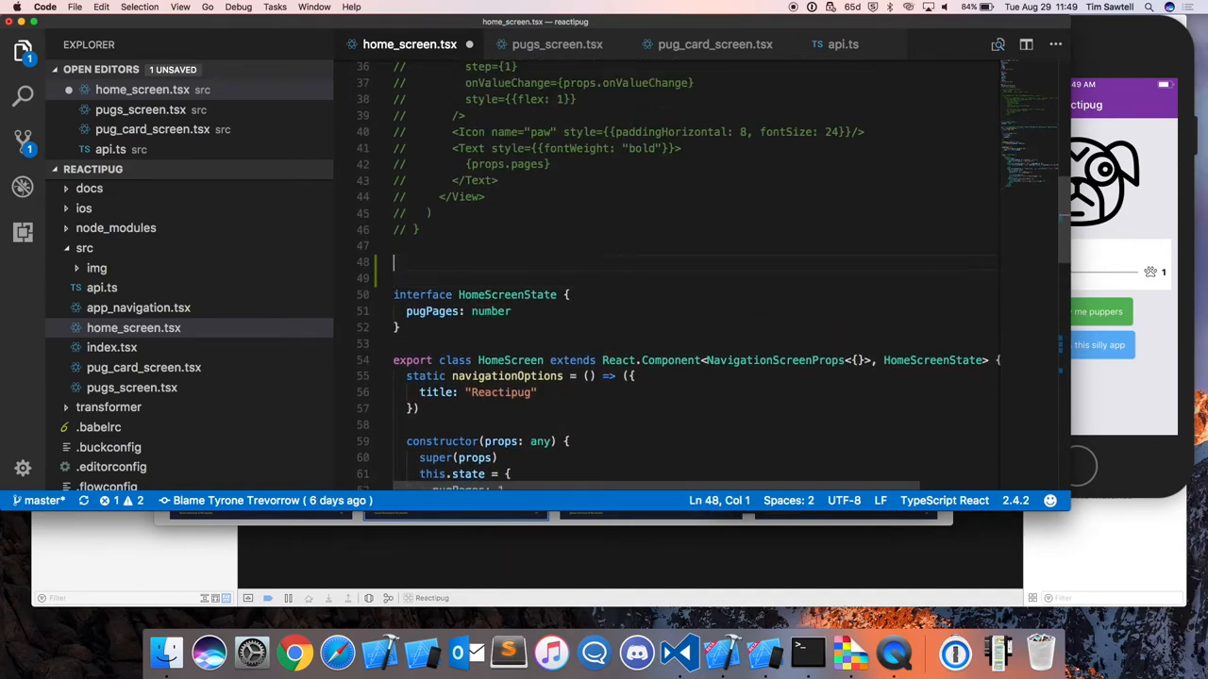
Step: Declare const PugPageSlider: React.SFC as (props) => { return ... } holding the slider row
{"action": "type", "text": "const PugPageSlider:"}
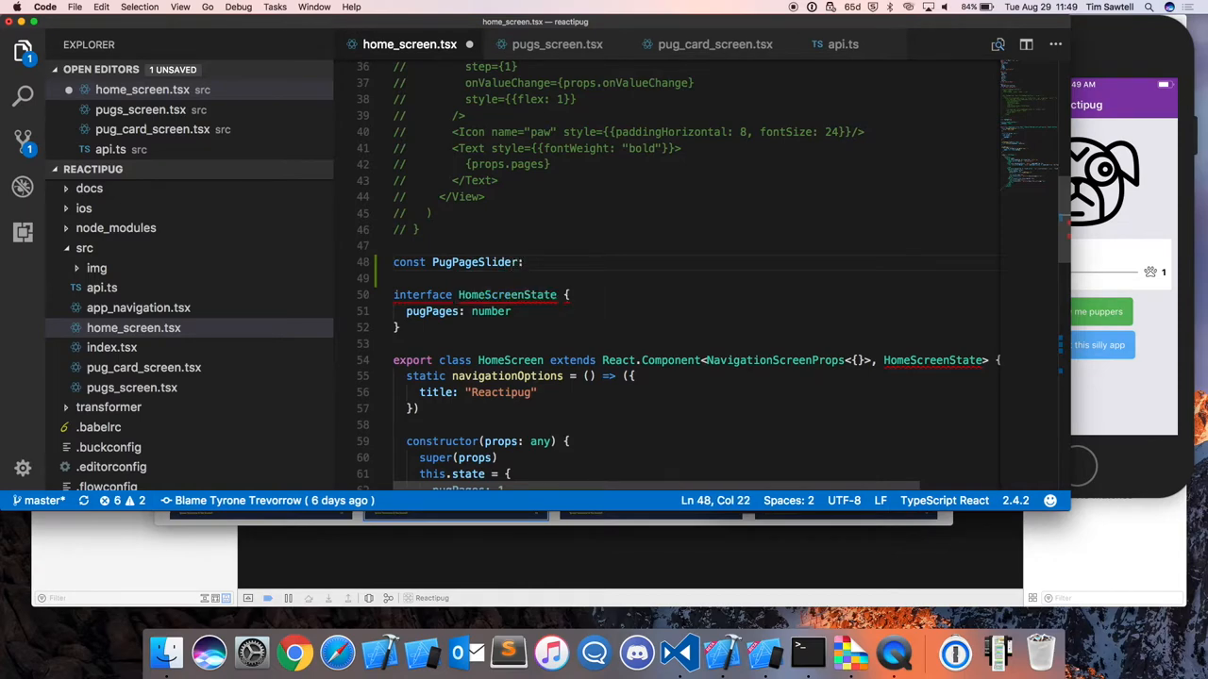
{"action": "type", "text": "Reac"}
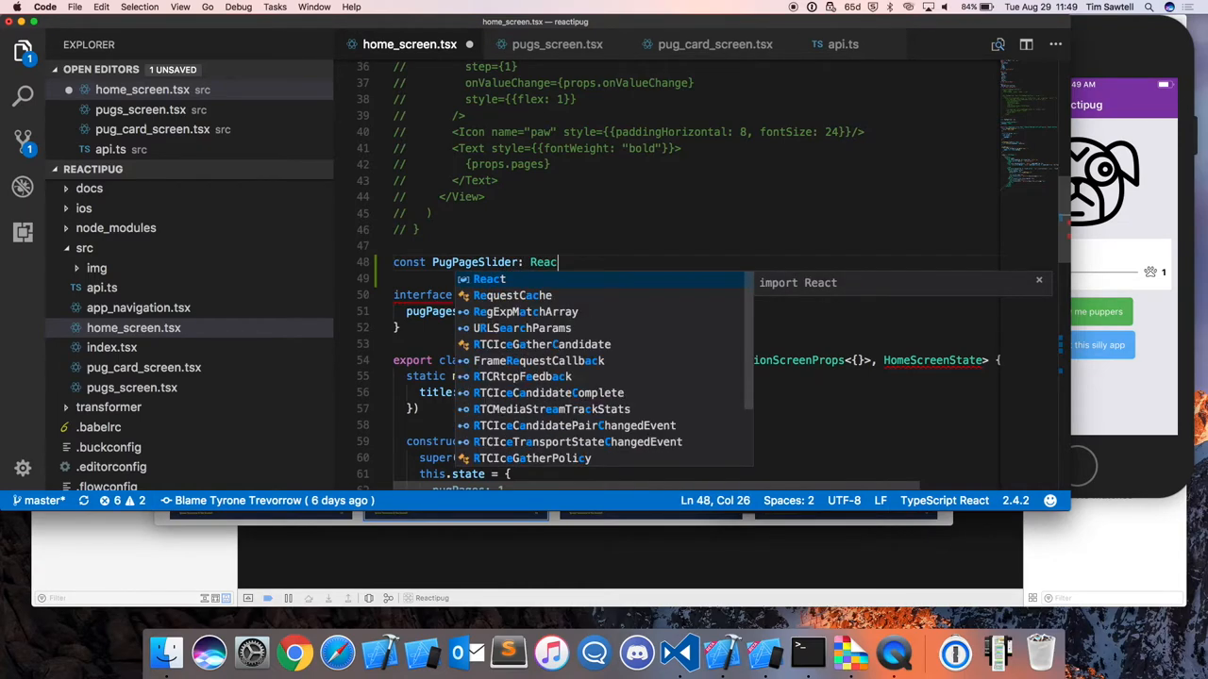
{"action": "type", "text": "t.SFC<>"}
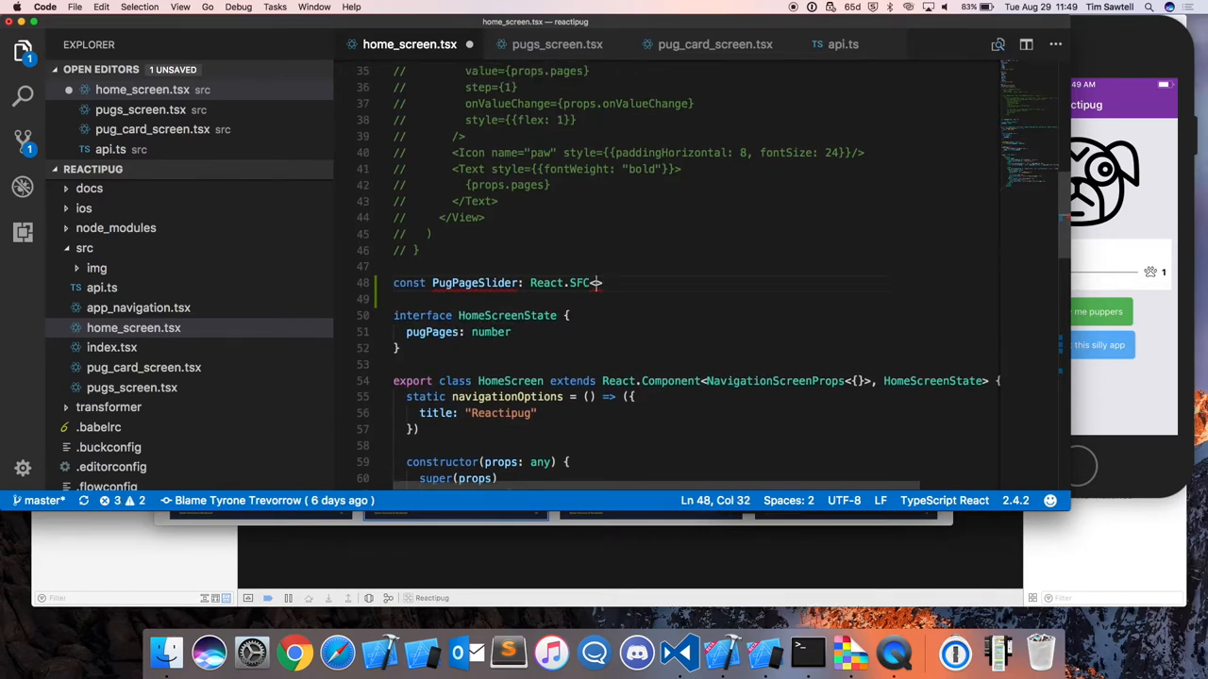
{"action": "scroll", "scroll_direction": "up", "scroll_amount": 3}
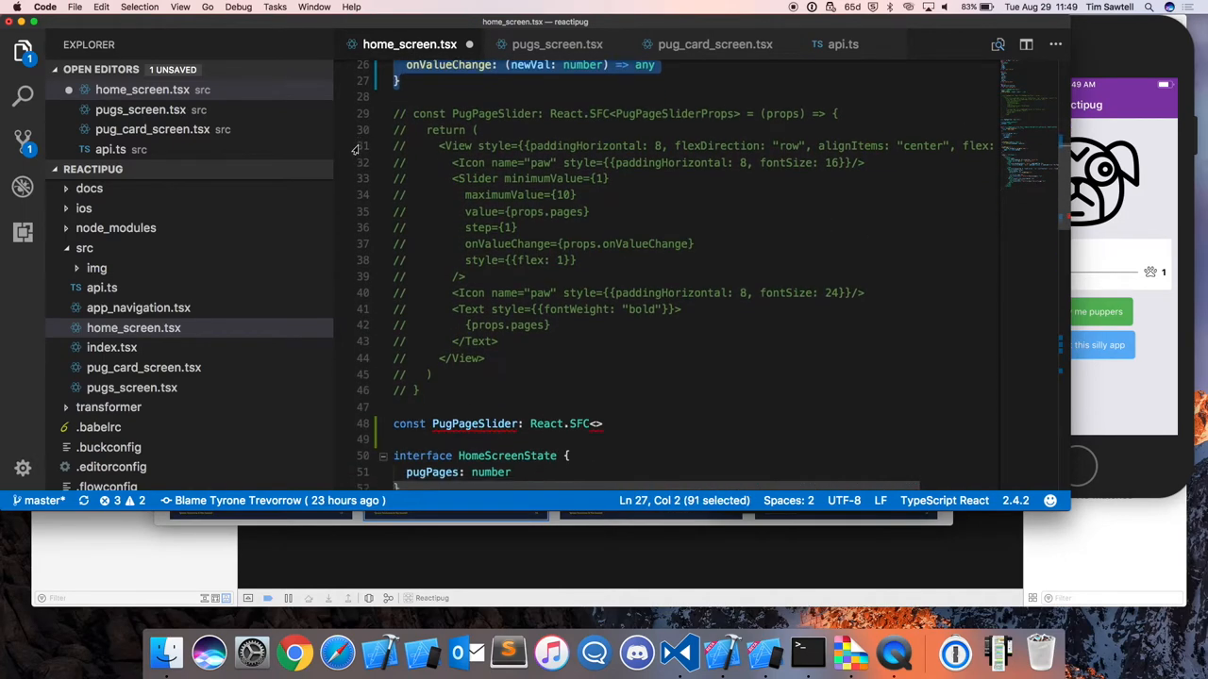
{"action": "type", "text": "PugPageSliderProps"}
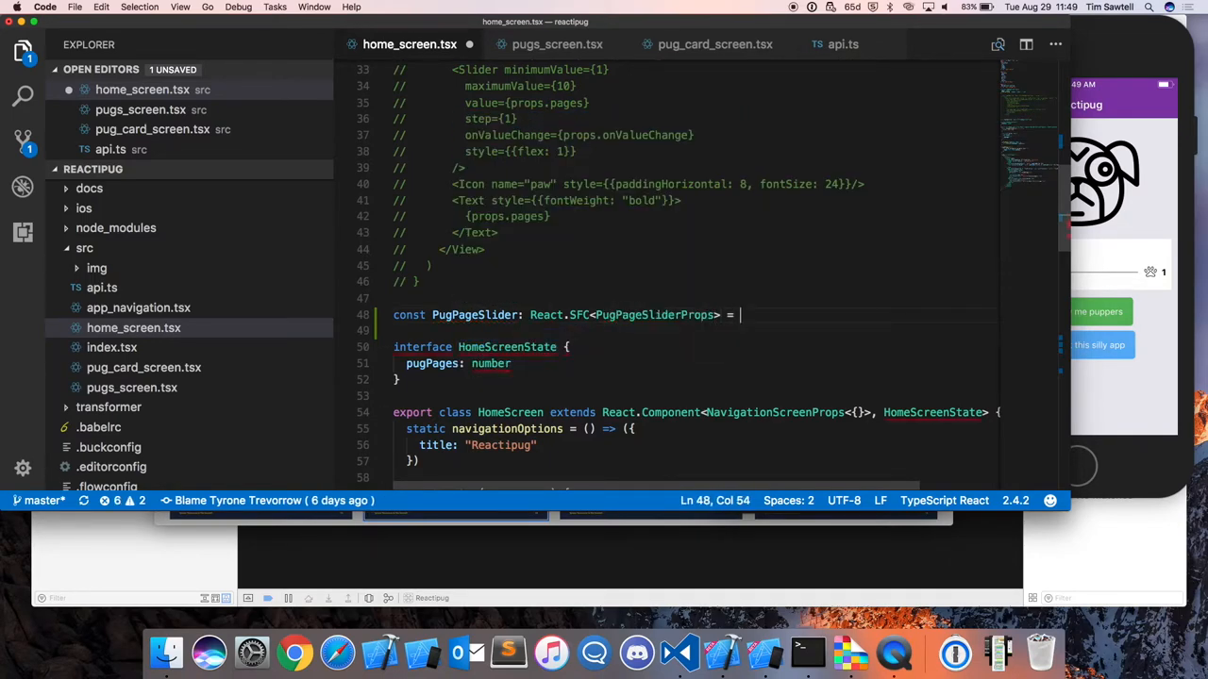
{"action": "type", "text": "("}
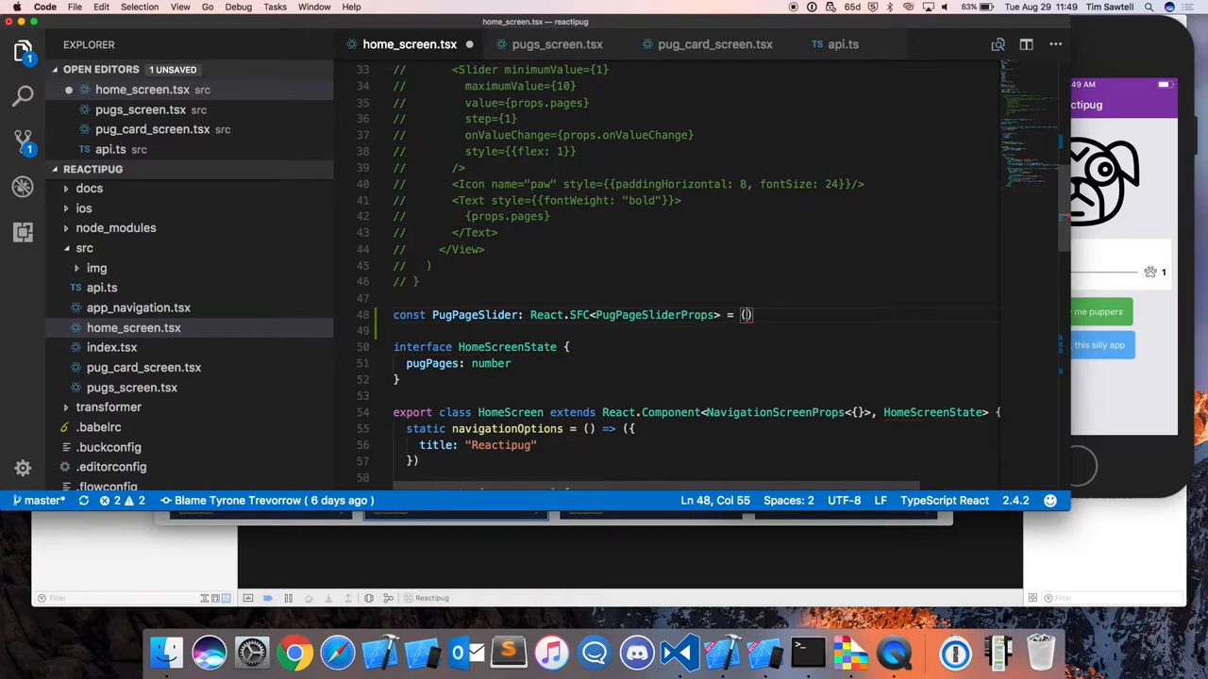
{"action": "type", "text": "props"}
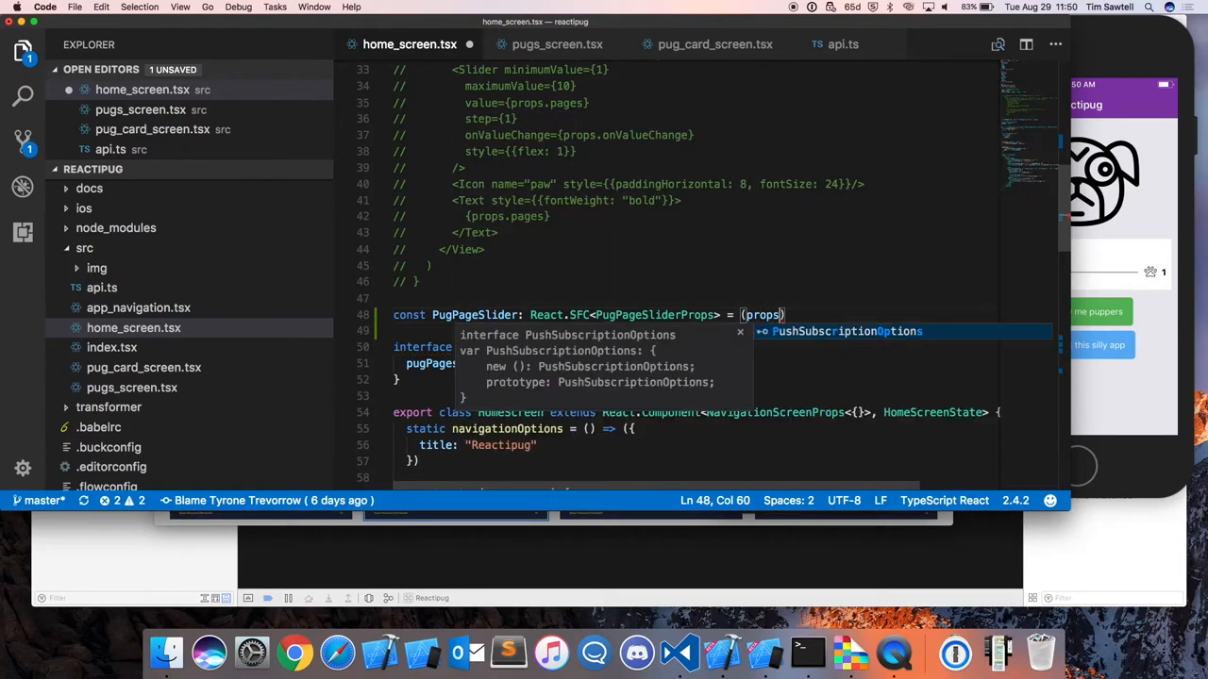
{"action": "type", "text": "=> {"}
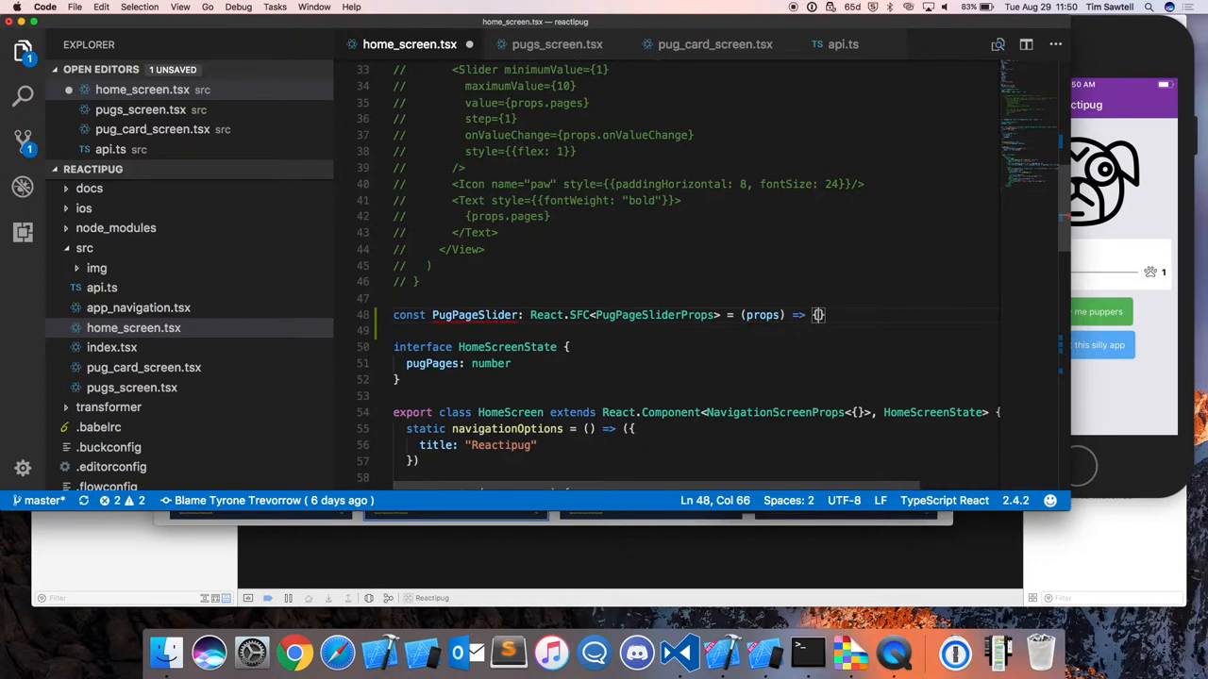
{"action": "key", "text": "enter"}
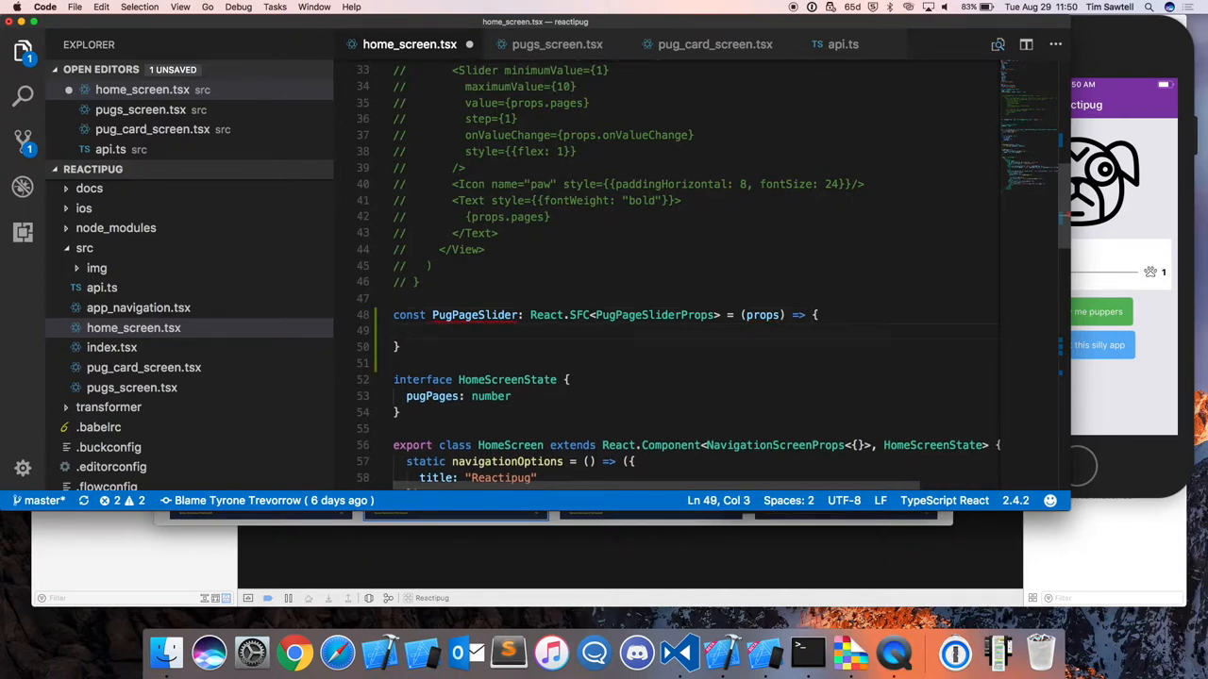
{"action": "type", "text": "return ("}
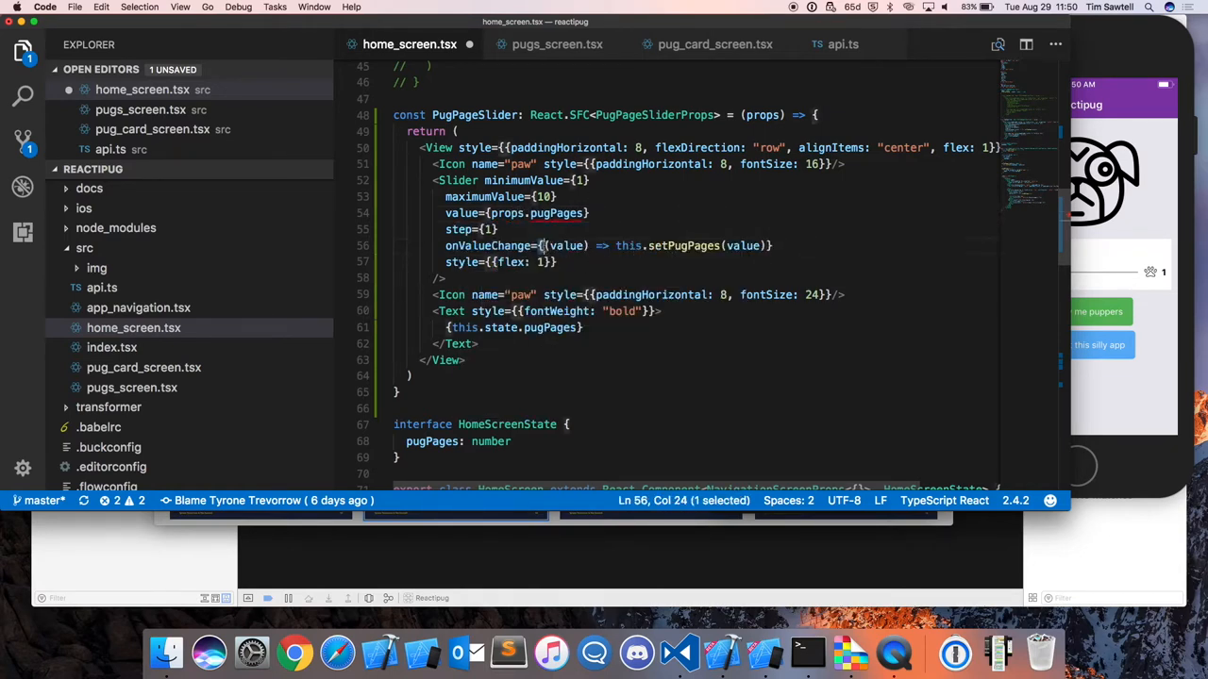
Step: Use props.onValueChange for the slider handler and props.pages in the page-count text, then scroll to render()
{"action": "left_click", "coordinate": [554, 211]}
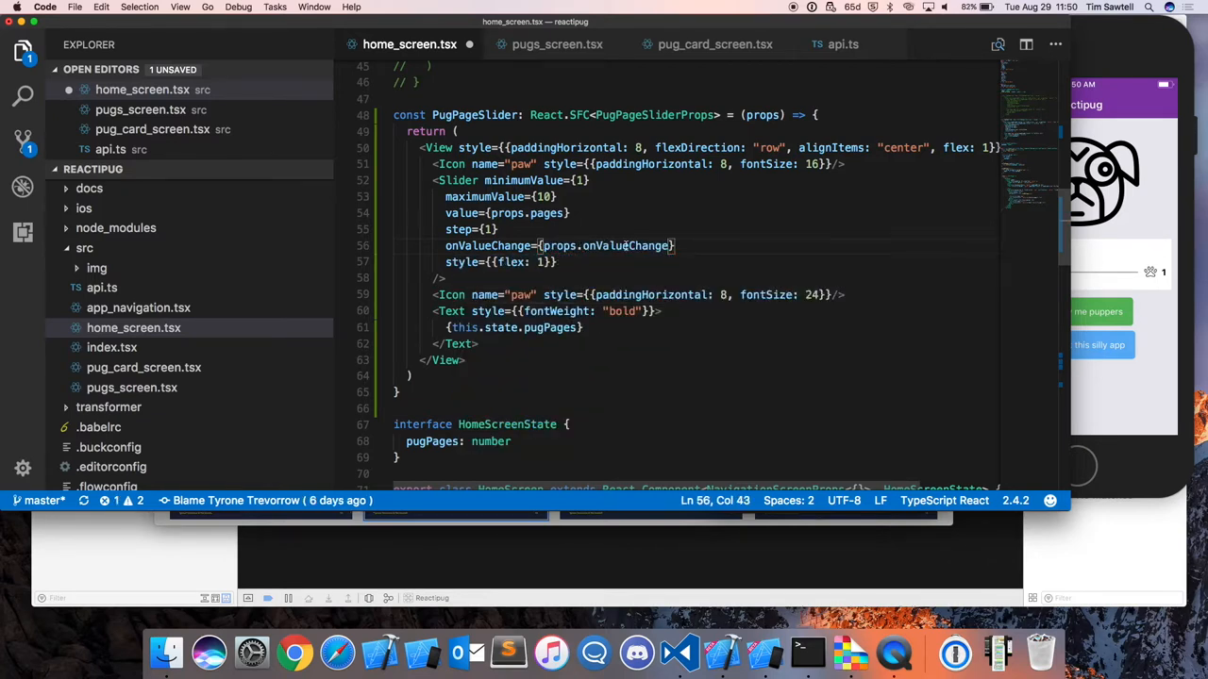
{"action": "double_click", "coordinate": [502, 329]}
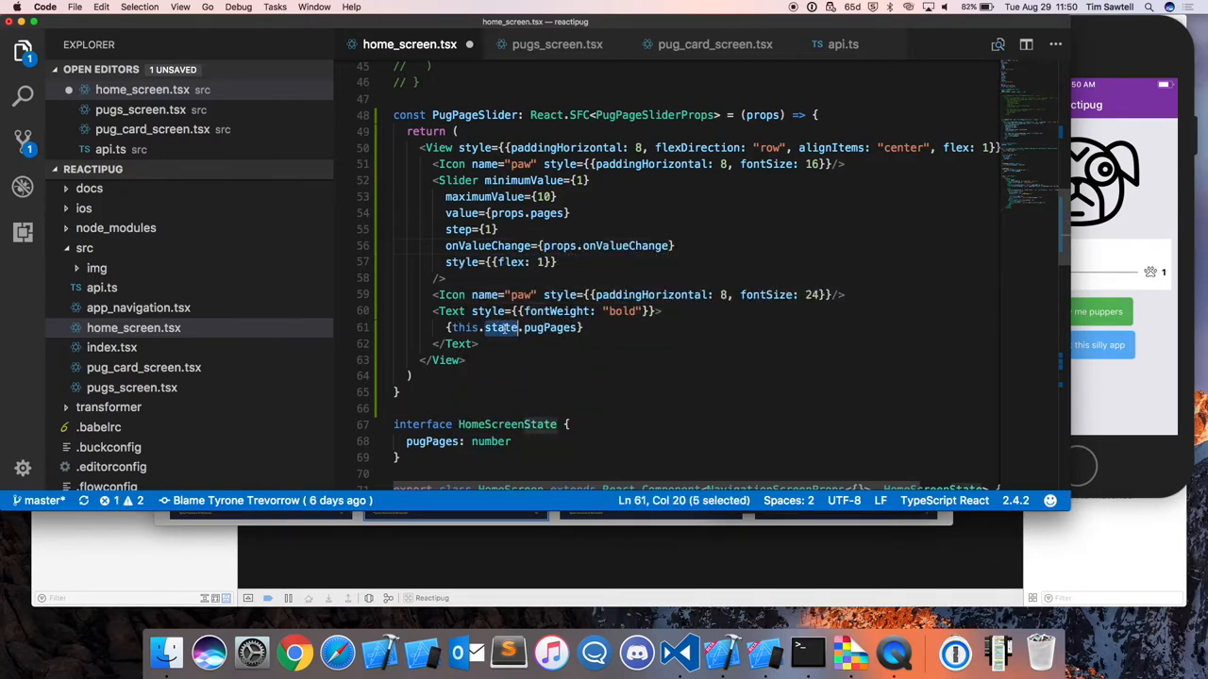
{"action": "type", "text": "props.pages}"}
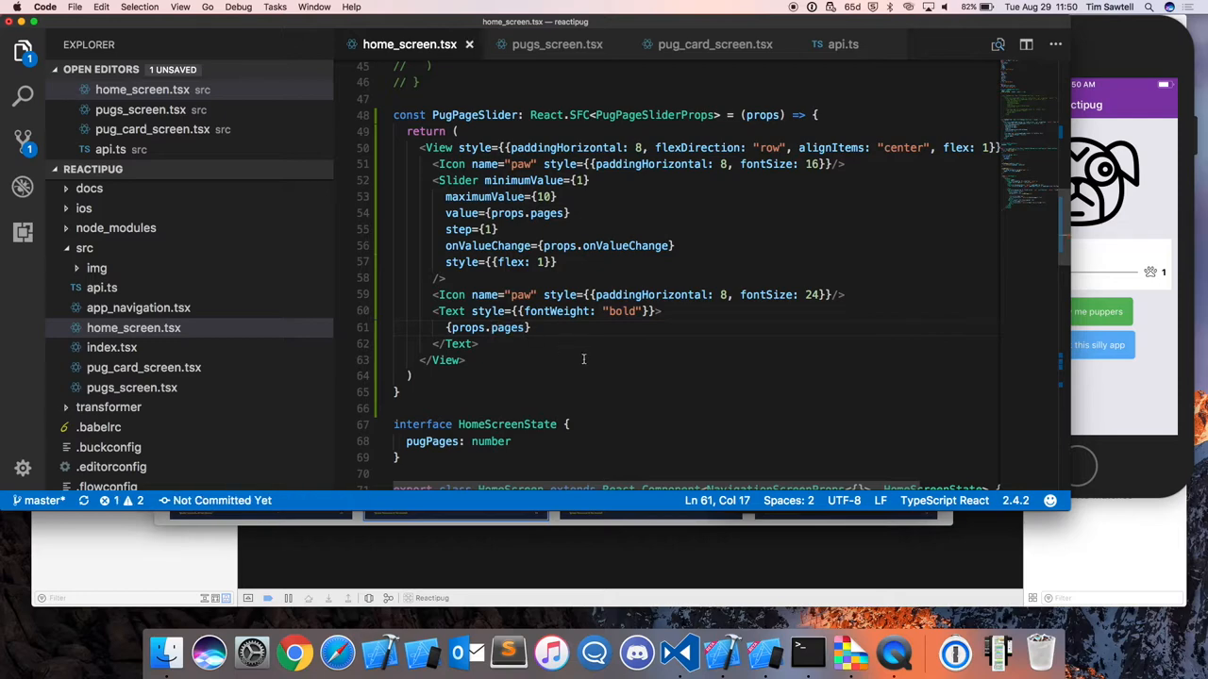
{"action": "scroll", "scroll_direction": "down", "scroll_amount": 3}
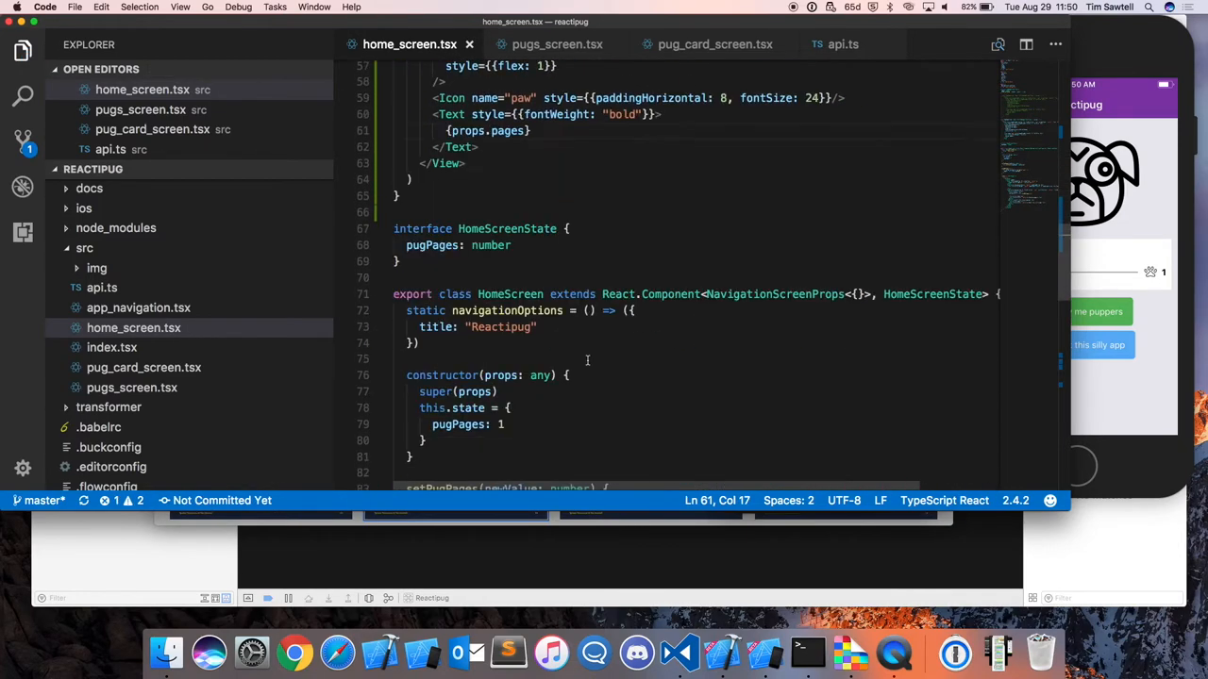
{"action": "scroll", "scroll_direction": "down", "scroll_amount": 3}
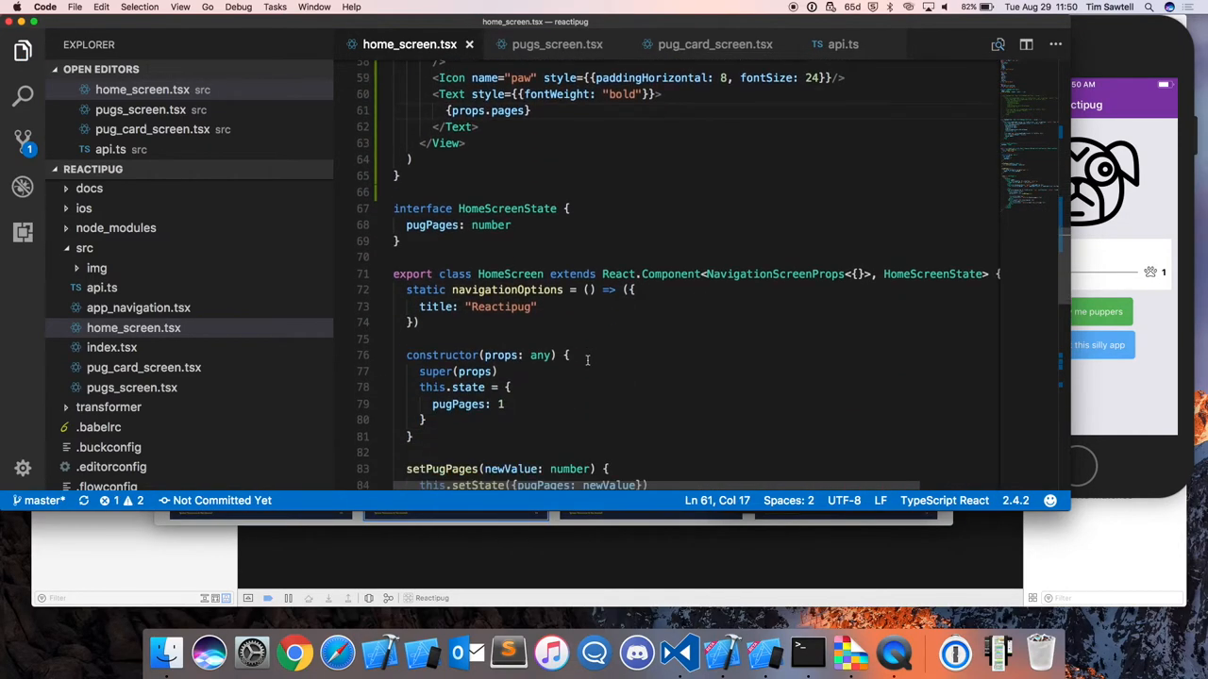
{"action": "scroll", "scroll_direction": "down", "scroll_amount": 3}
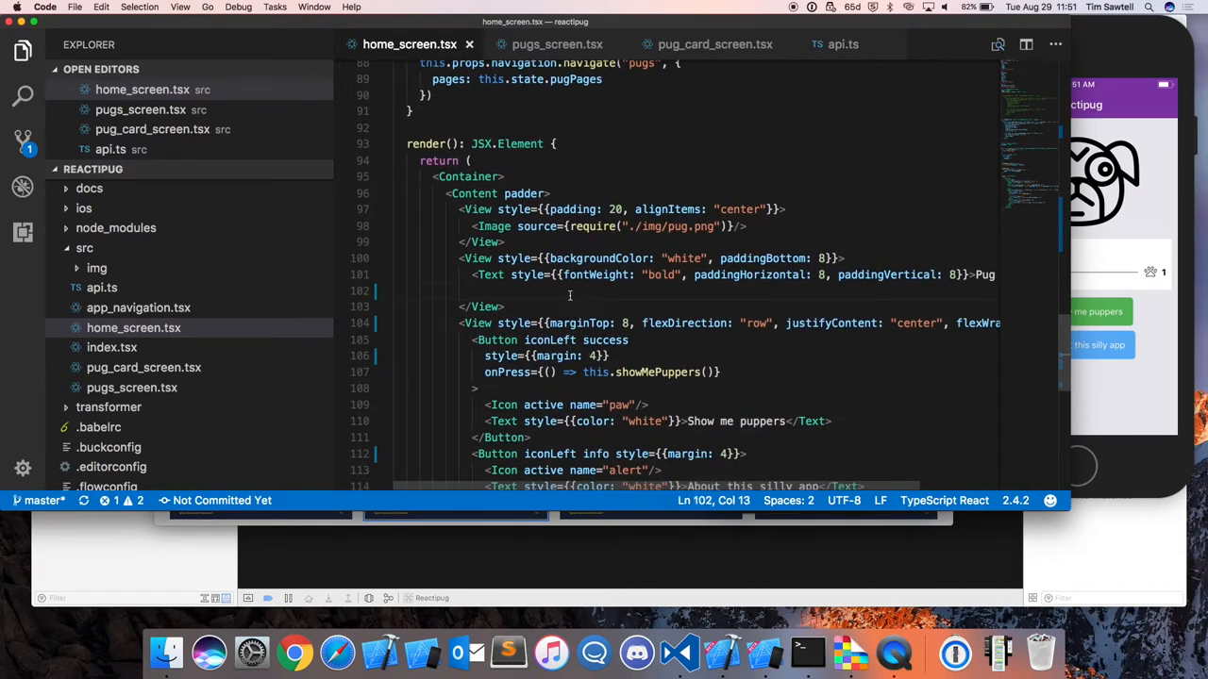
Step: Add <PugPageSlider pages={this.state.pugPages} onValueChange={(val) => this.setPugPages(val)} /> to render()
{"action": "type", "text": "PugPageSlider"}
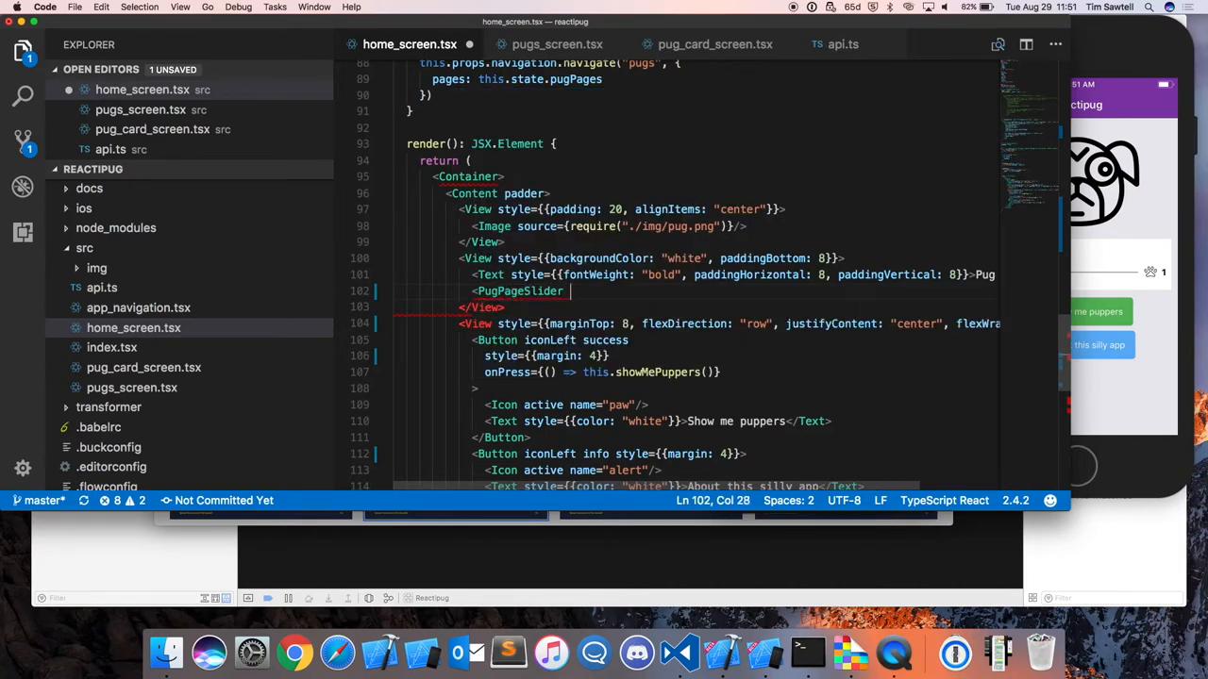
{"action": "type", "text": "page"}
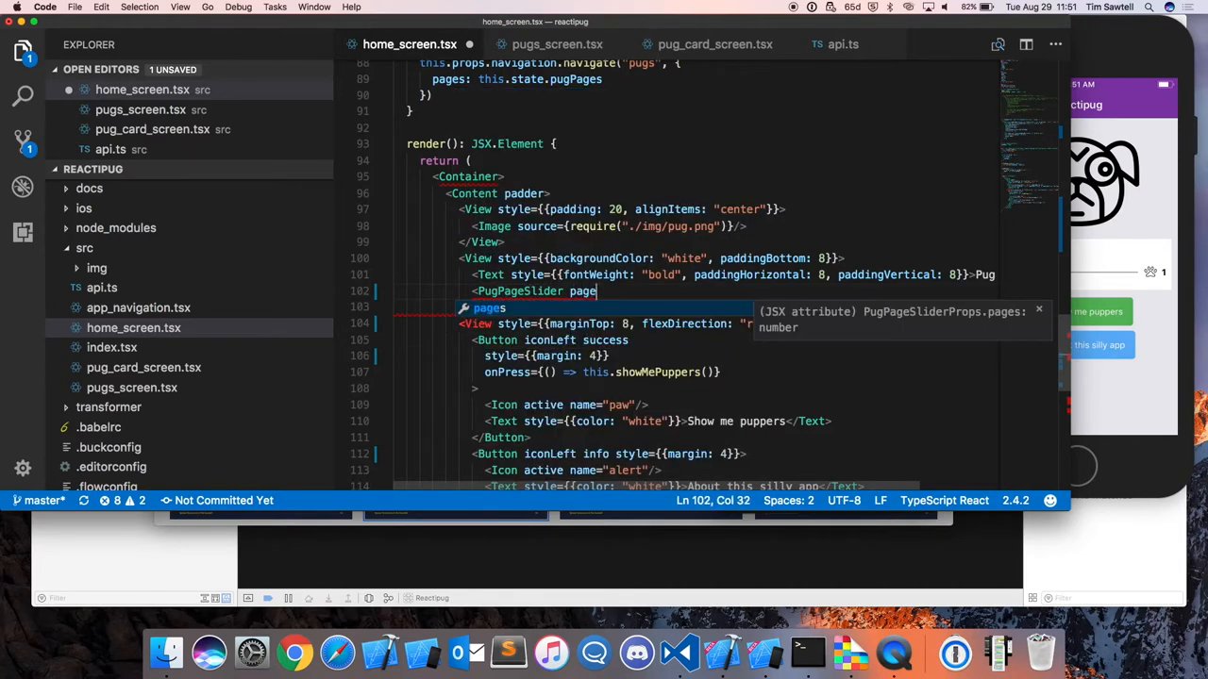
{"action": "type", "text": "={this.stat"}
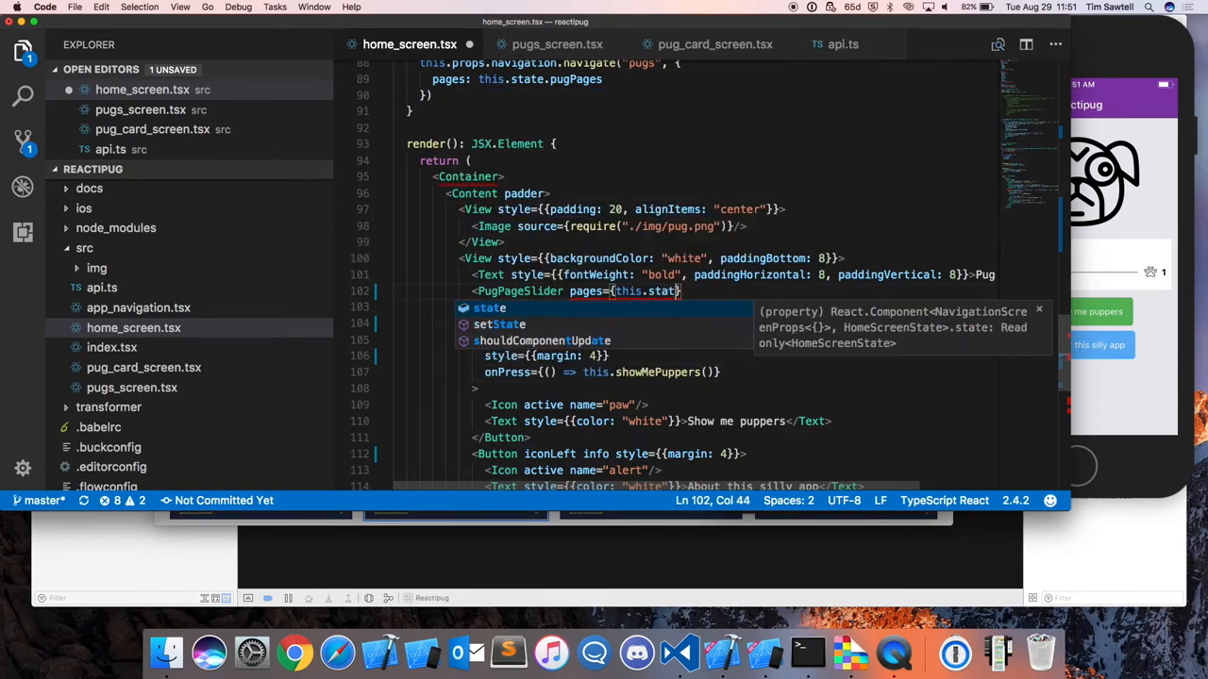
{"action": "type", "text": "pugPages"}
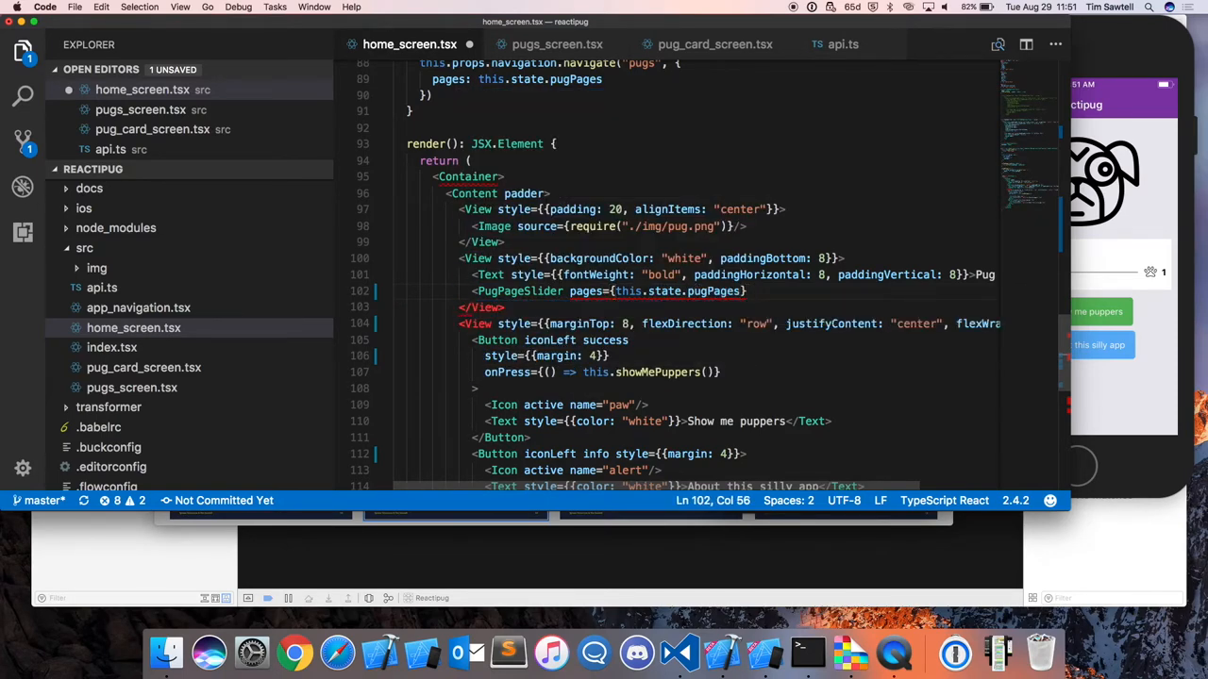
{"action": "type", "text": "onValueChange={() => this.setPugPages("}
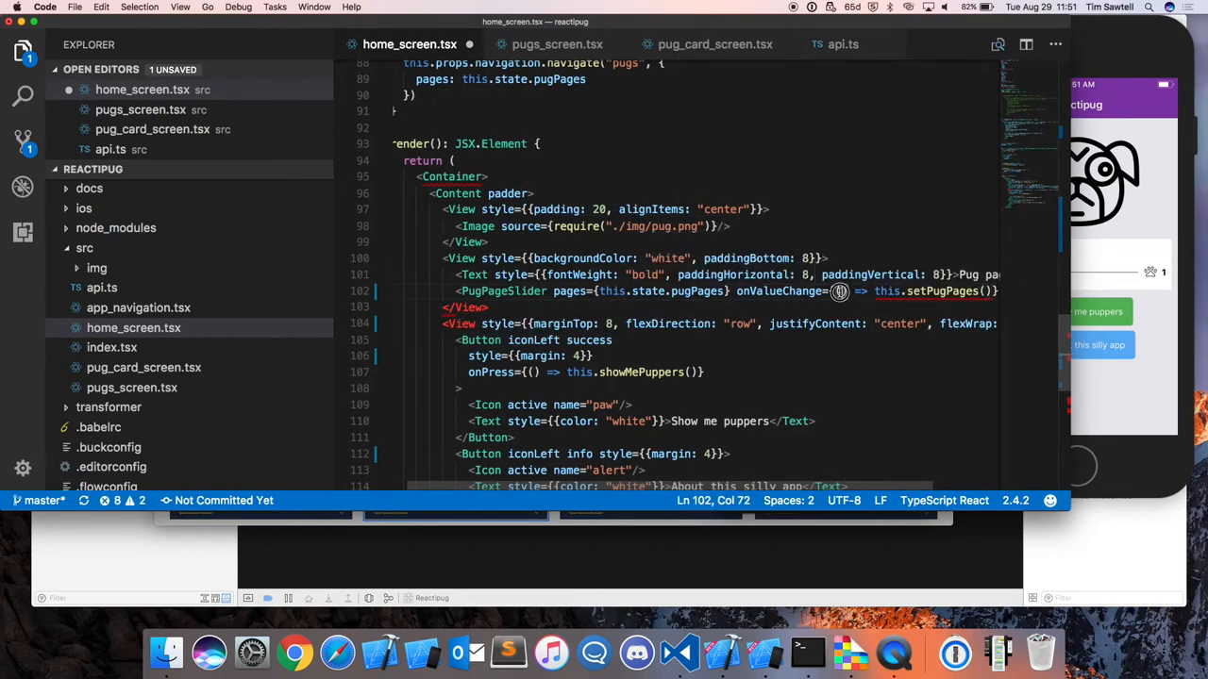
{"action": "type", "text": "val"}
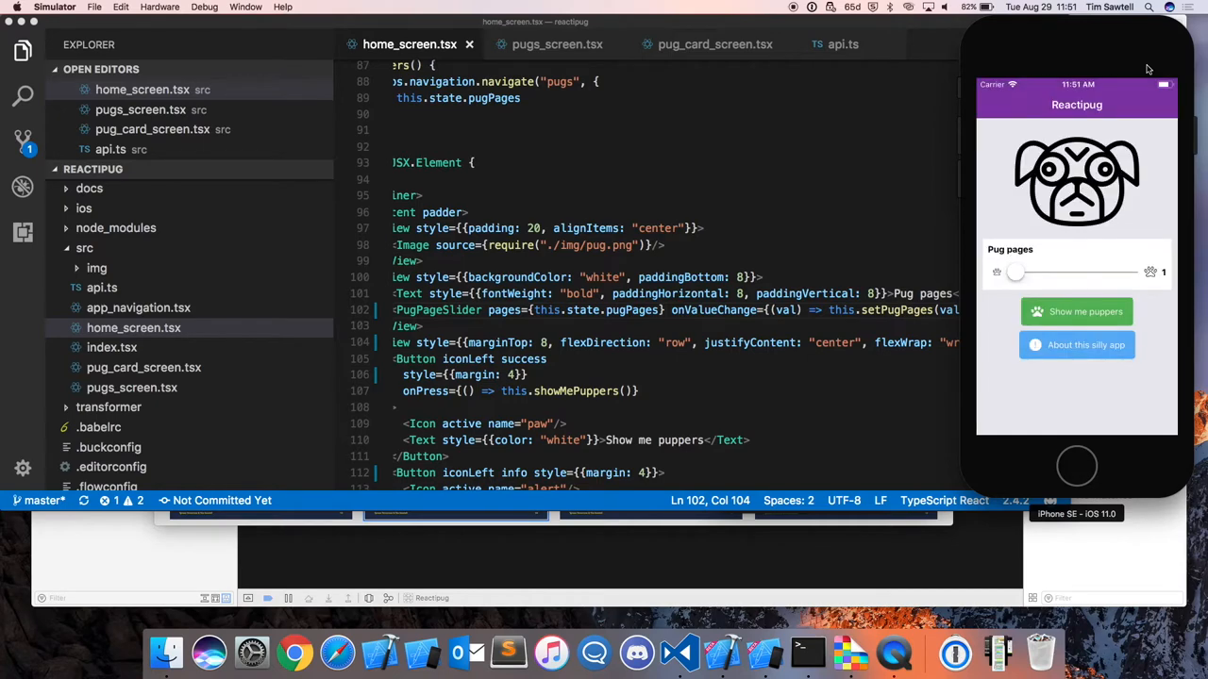
{"action": "mouse_move", "coordinate": [1106, 83]}
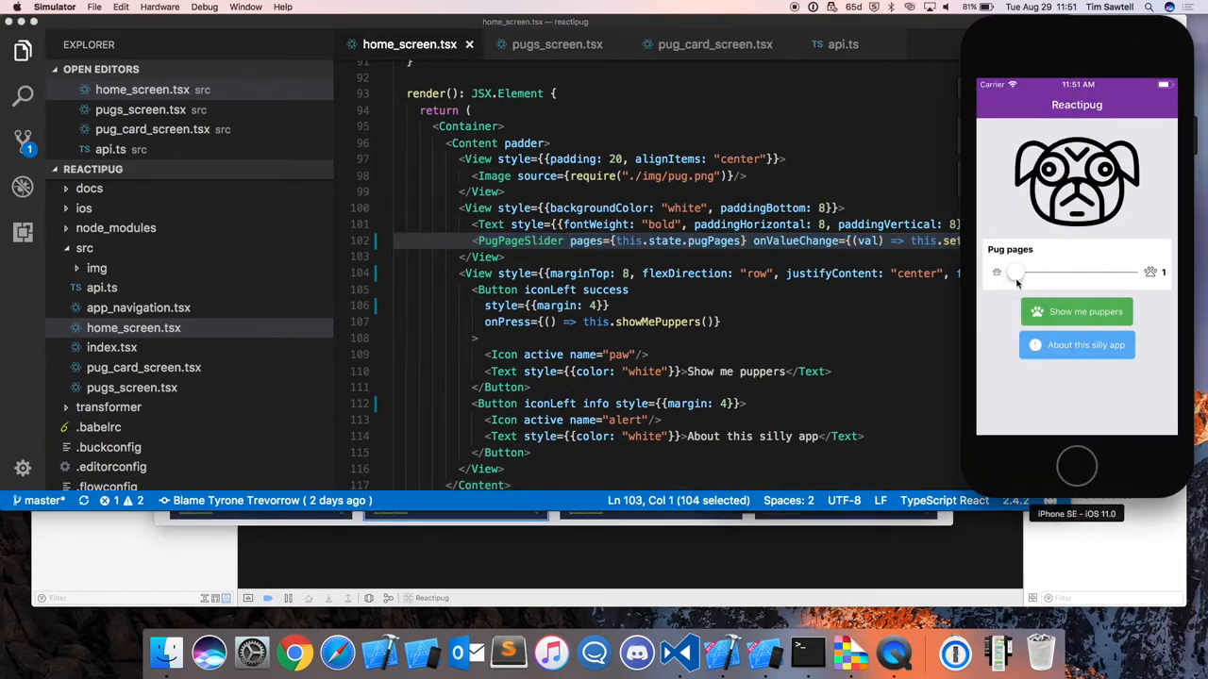
Step: Drag the new Pug pages slider up to 3 and back to 1 in the reloaded simulator app
{"action": "left_click_drag", "start_coordinate": [1017, 272], "coordinate": [1042, 272]}
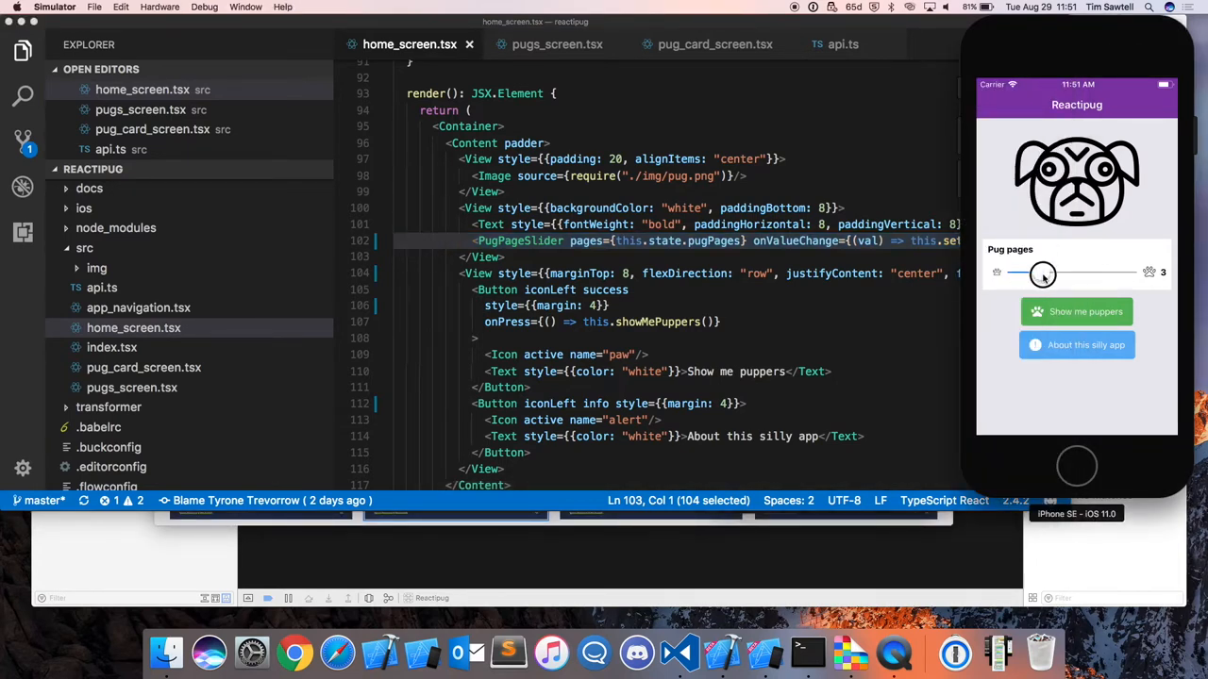
{"action": "left_click_drag", "start_coordinate": [1041, 274], "coordinate": [998, 273]}
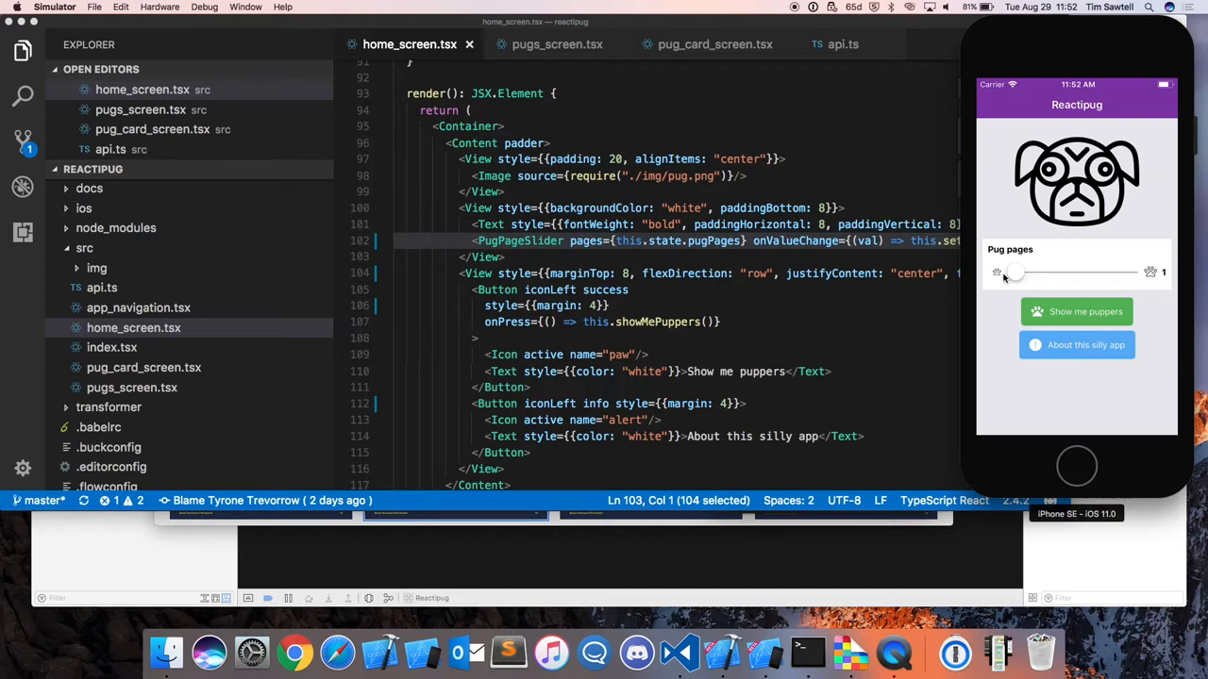
{"action": "mouse_move", "coordinate": [1048, 310]}
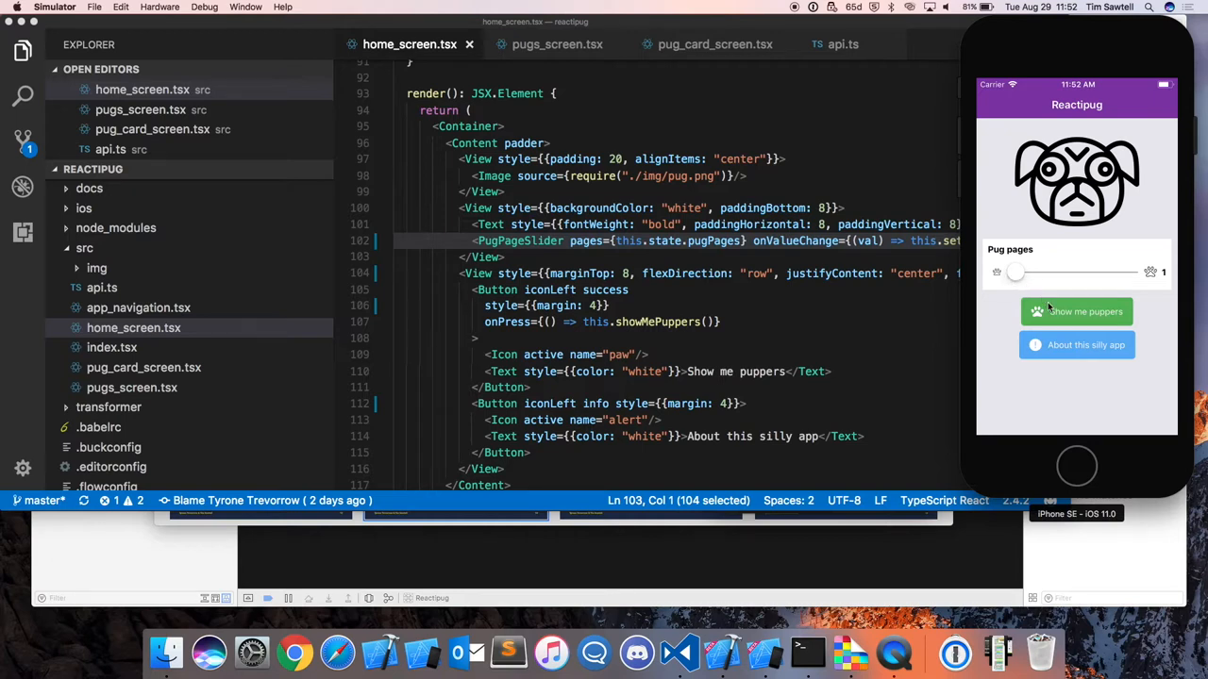
Step: Load one page of pug posts with 'Show me puppers', browse the list, and go back to the home screen
{"action": "left_click", "coordinate": [1075, 311]}
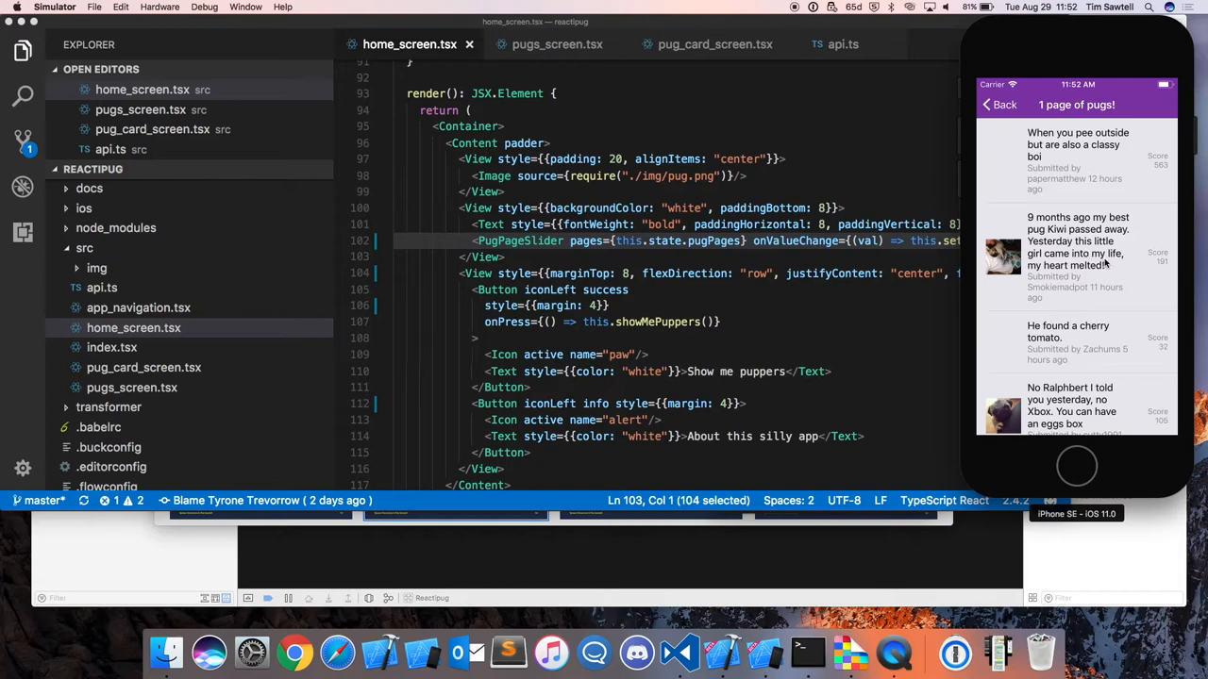
{"action": "scroll", "scroll_direction": "down", "scroll_amount": 3}
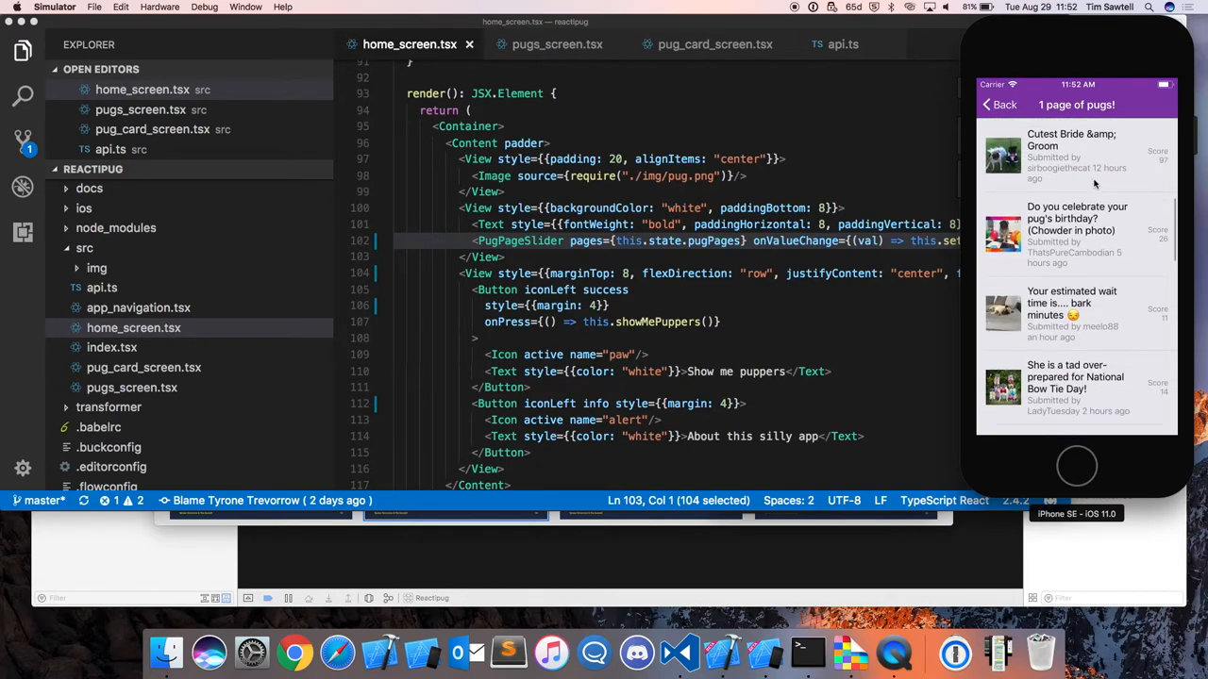
{"action": "scroll", "scroll_direction": "down", "scroll_amount": 3}
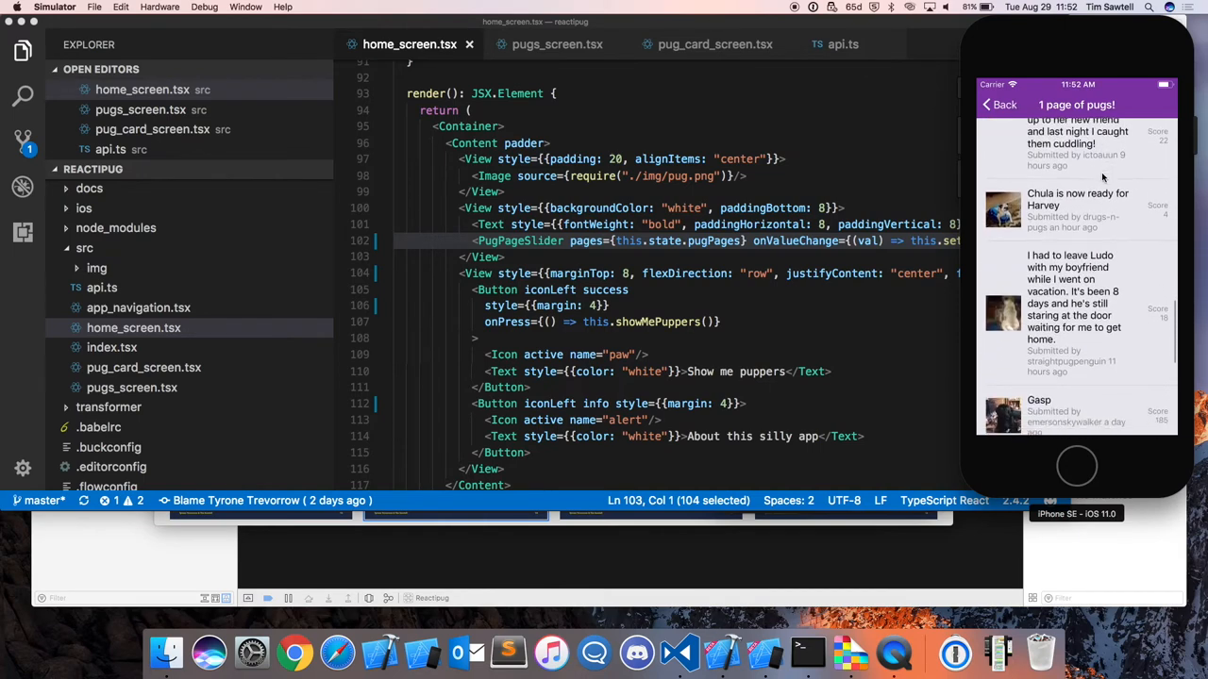
{"action": "scroll", "scroll_direction": "down", "scroll_amount": 3}
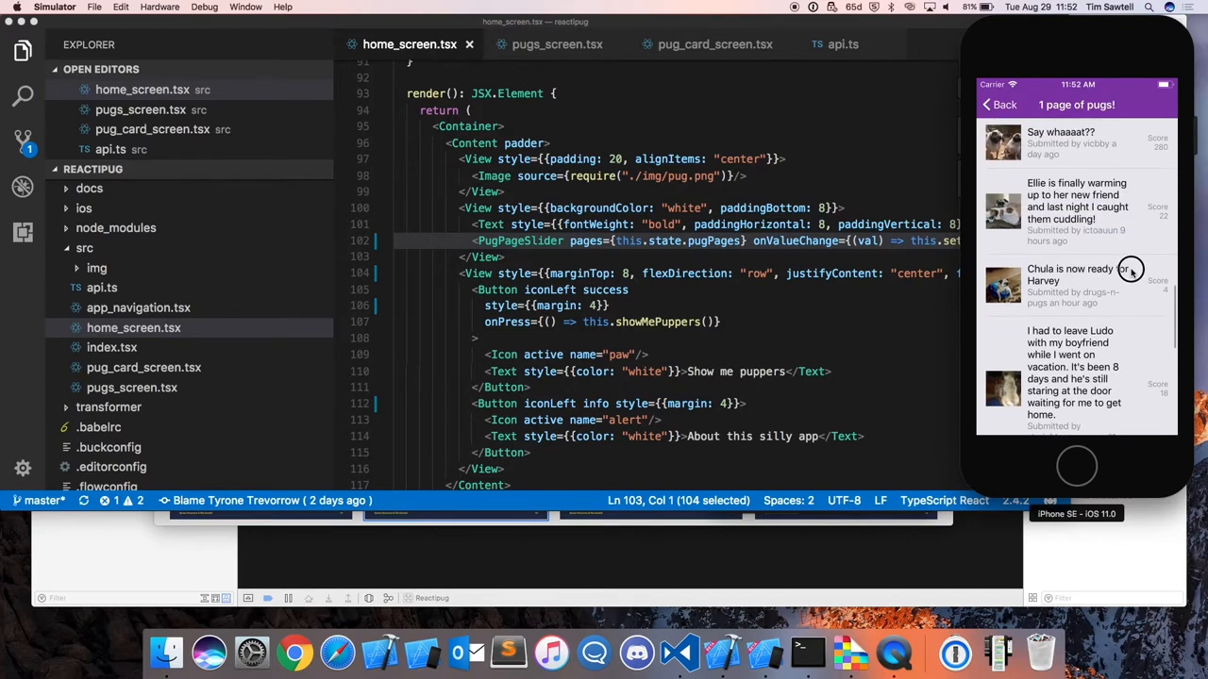
{"action": "scroll", "scroll_direction": "down", "scroll_amount": 3}
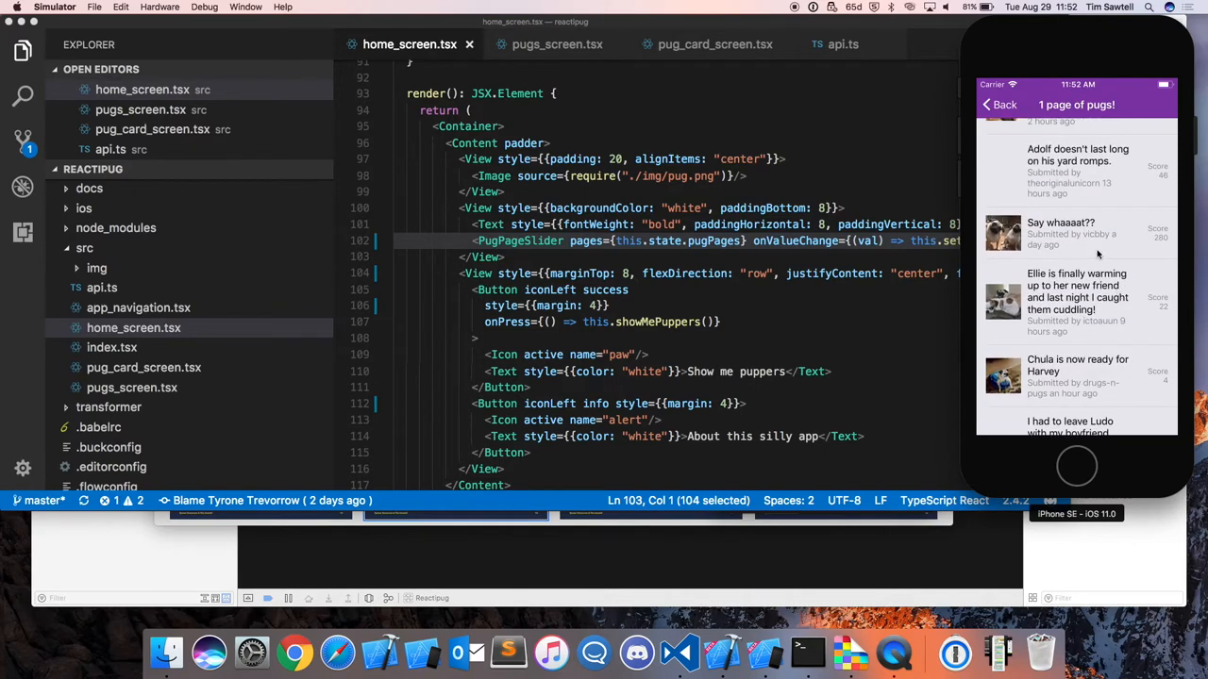
{"action": "left_click", "coordinate": [1076, 234]}
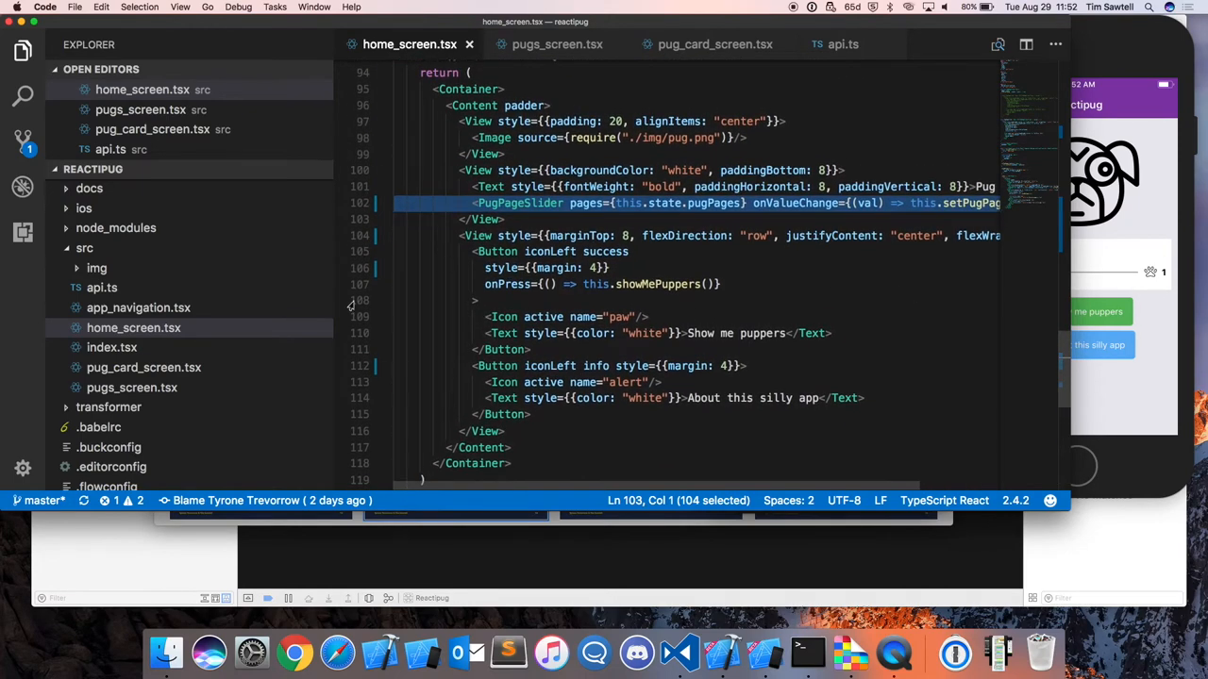
Step: Review PUGS_URL and the pages-based getPugs fetch loop in api.ts, dismissing the pages parameter's context menu
{"action": "left_click", "coordinate": [841, 45]}
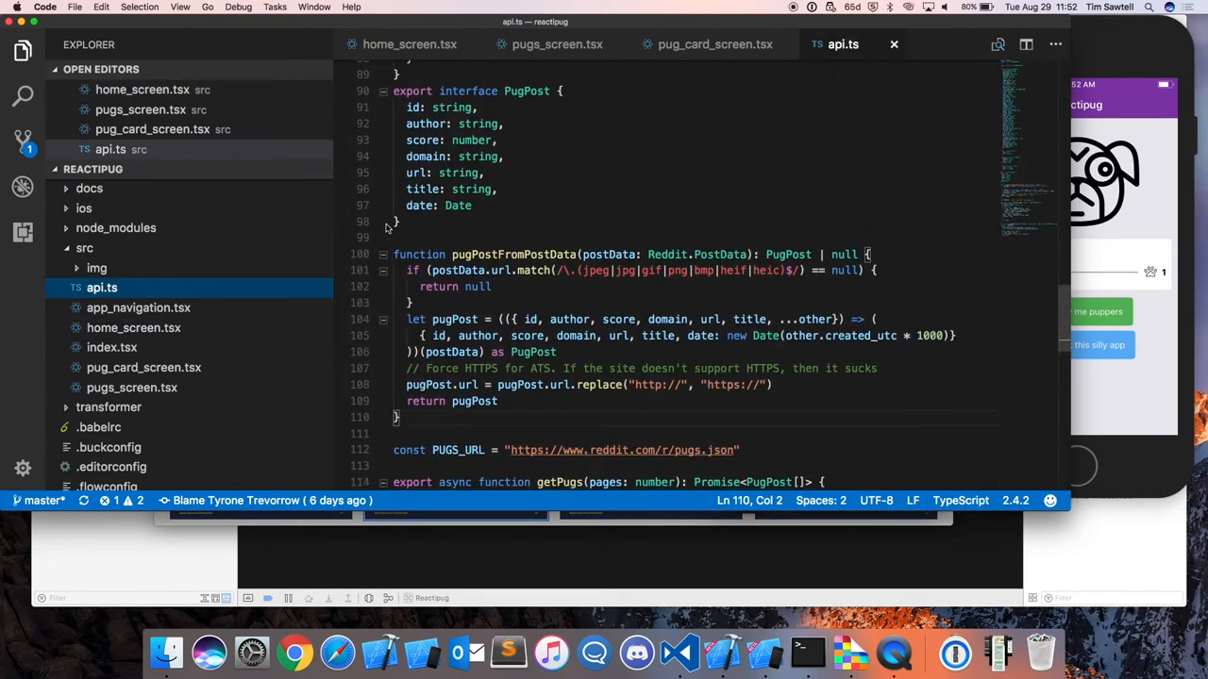
{"action": "scroll", "scroll_direction": "down", "scroll_amount": 3}
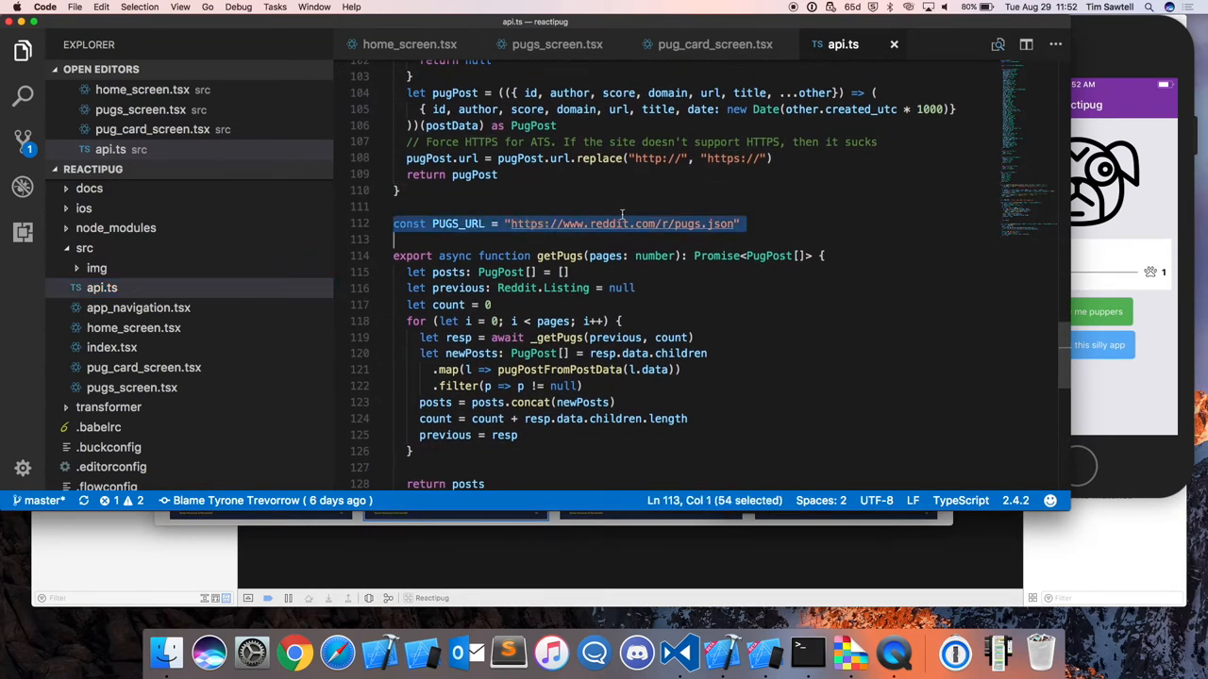
{"action": "scroll", "scroll_direction": "down", "scroll_amount": 3}
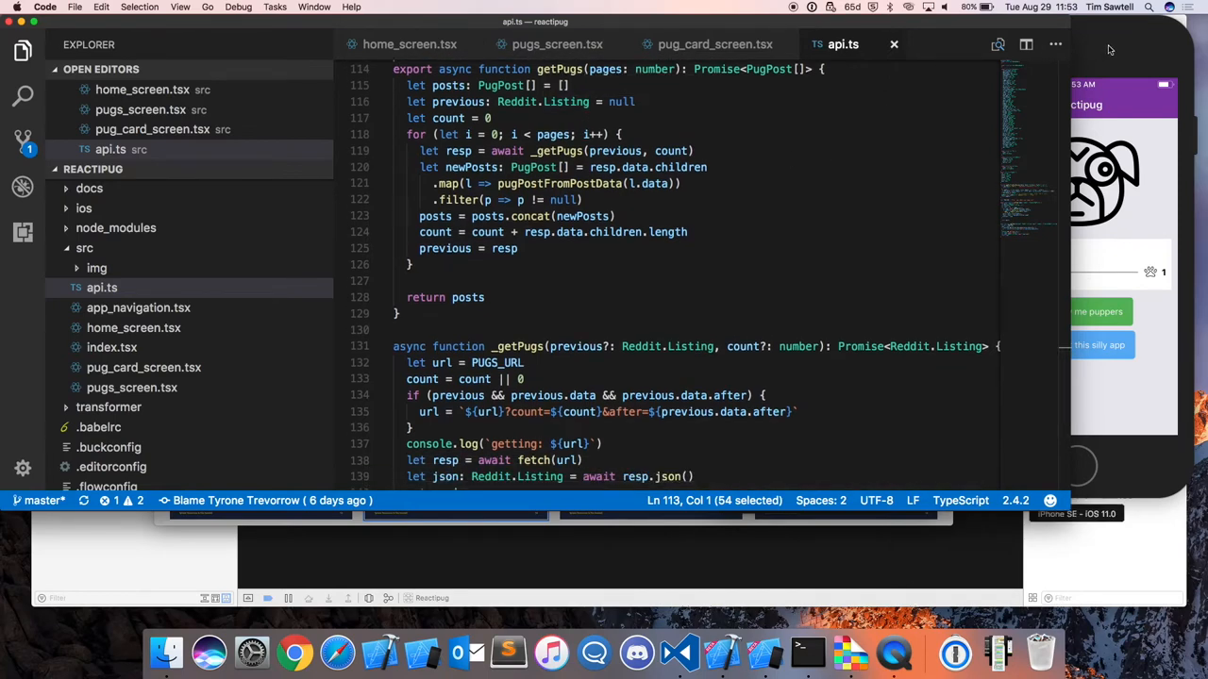
{"action": "right_click", "coordinate": [623, 75]}
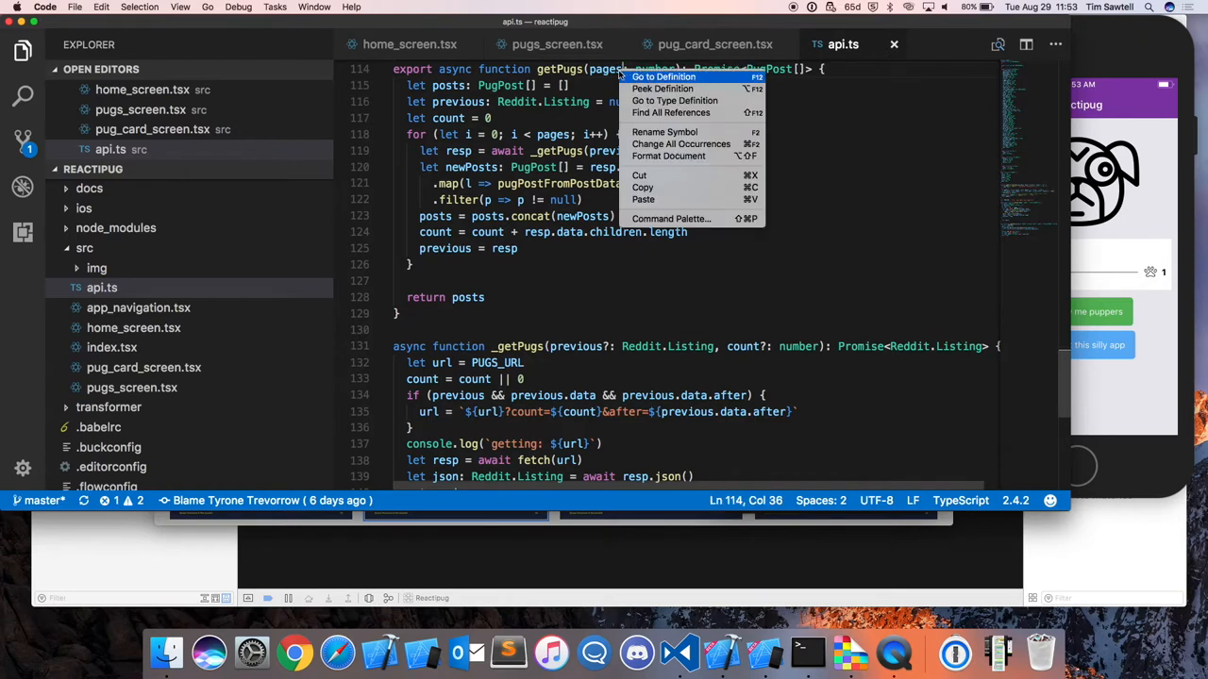
{"action": "left_click", "coordinate": [606, 67]}
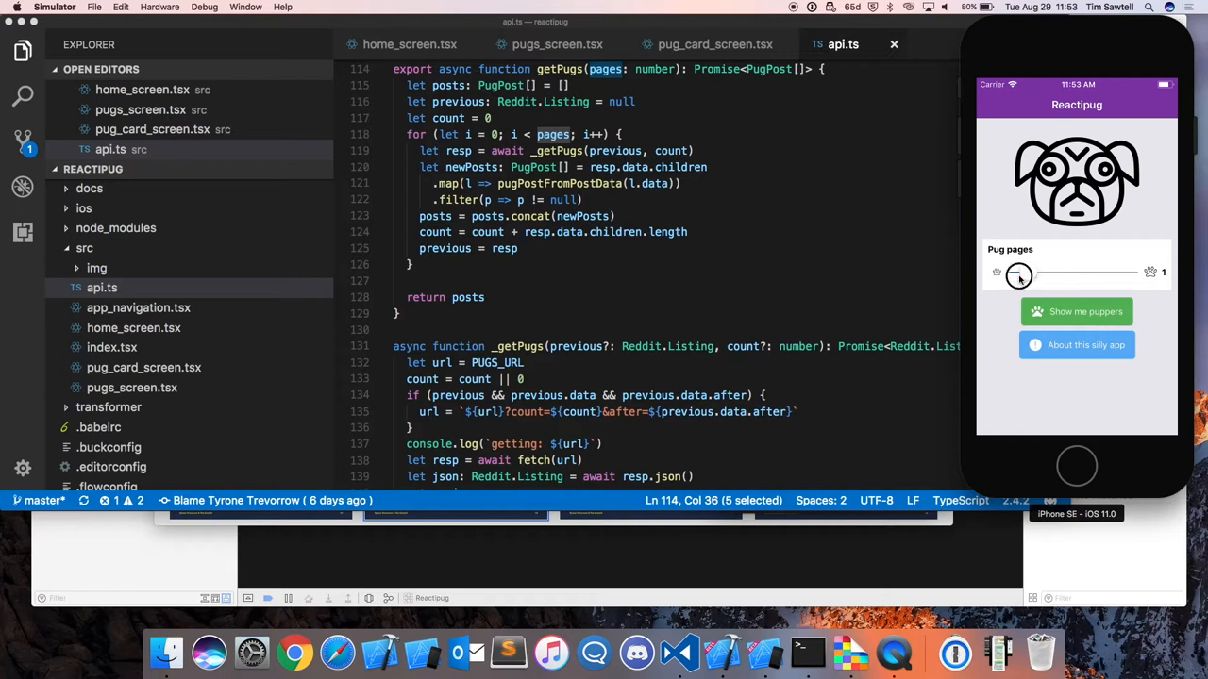
Step: Set Pug pages to 10, load the posts via 'Show me puppers', and scroll down the '10 pages of pugs!' list
{"action": "left_click_drag", "start_coordinate": [1019, 271], "coordinate": [1038, 271]}
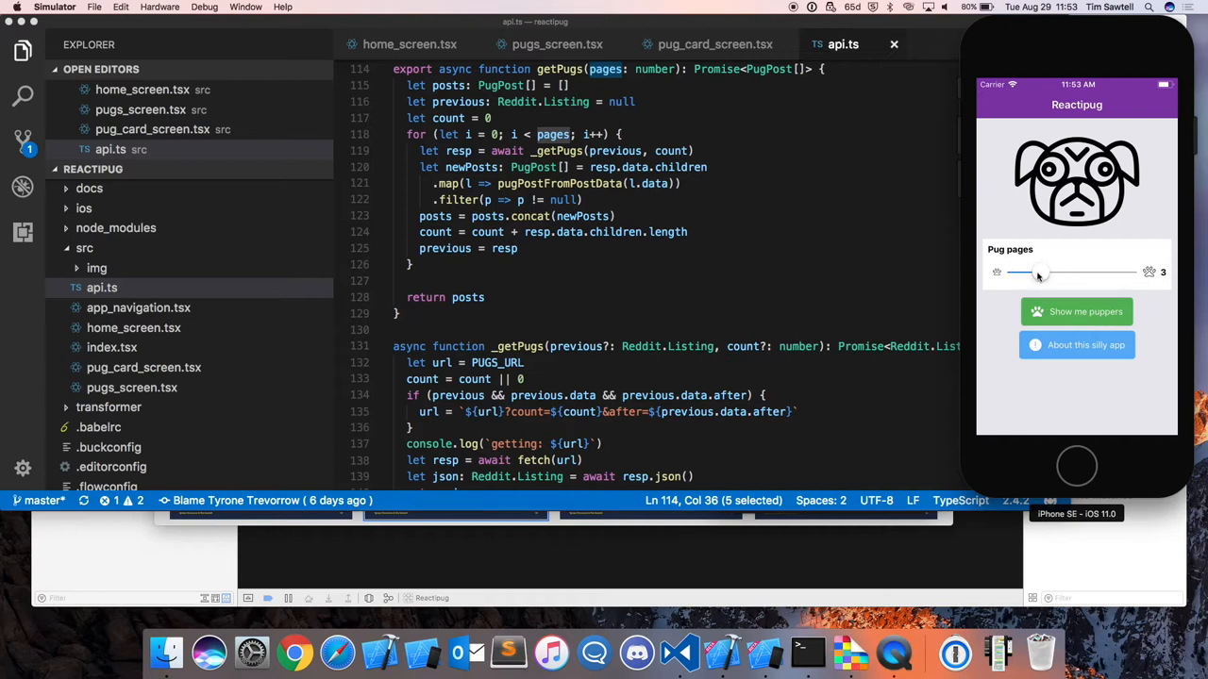
{"action": "left_click_drag", "start_coordinate": [1038, 272], "coordinate": [1123, 271]}
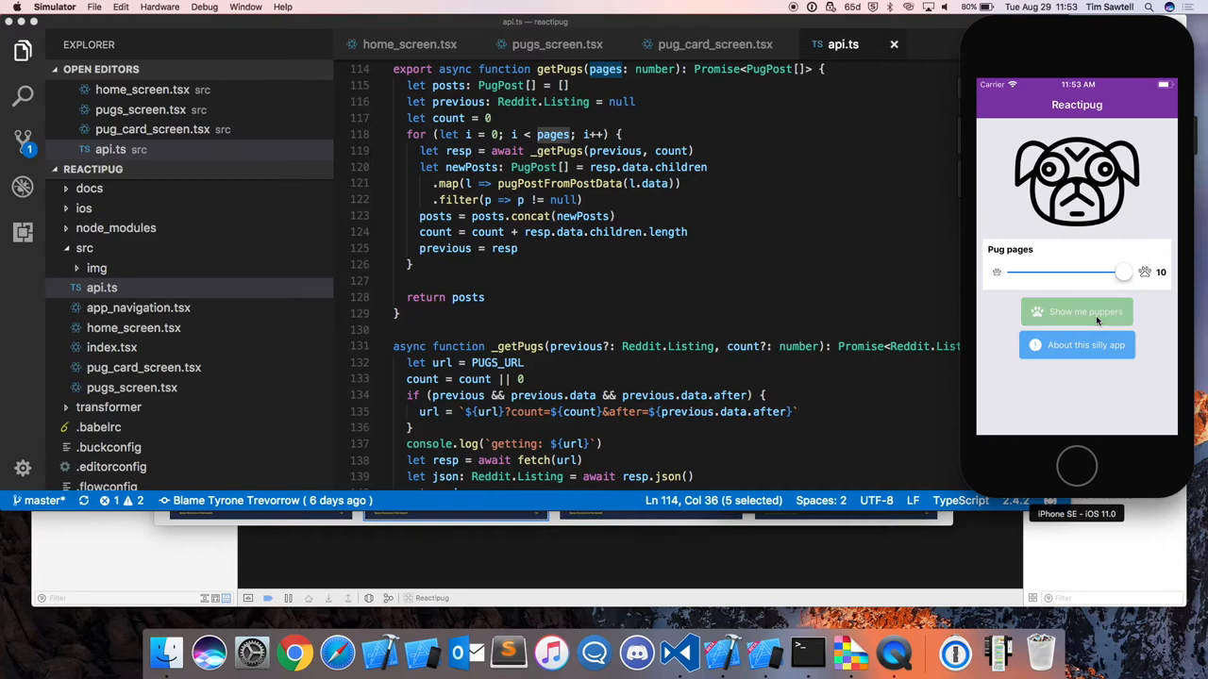
{"action": "left_click", "coordinate": [1076, 311]}
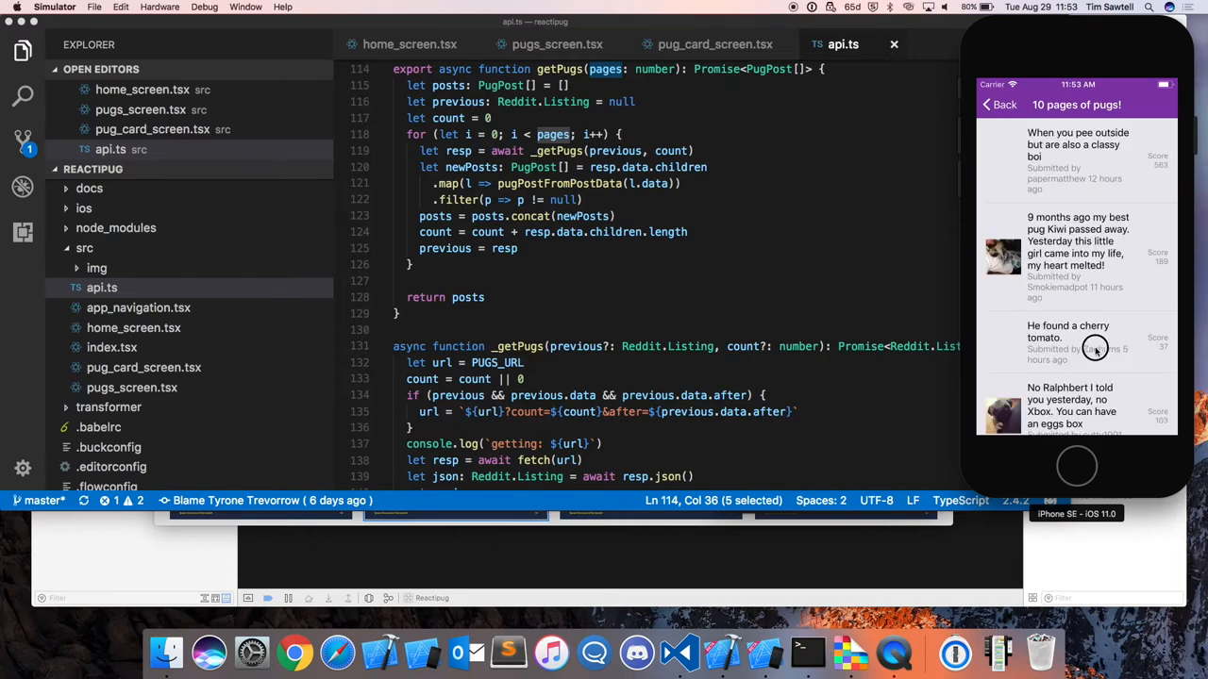
{"action": "scroll", "scroll_direction": "down", "scroll_amount": 3}
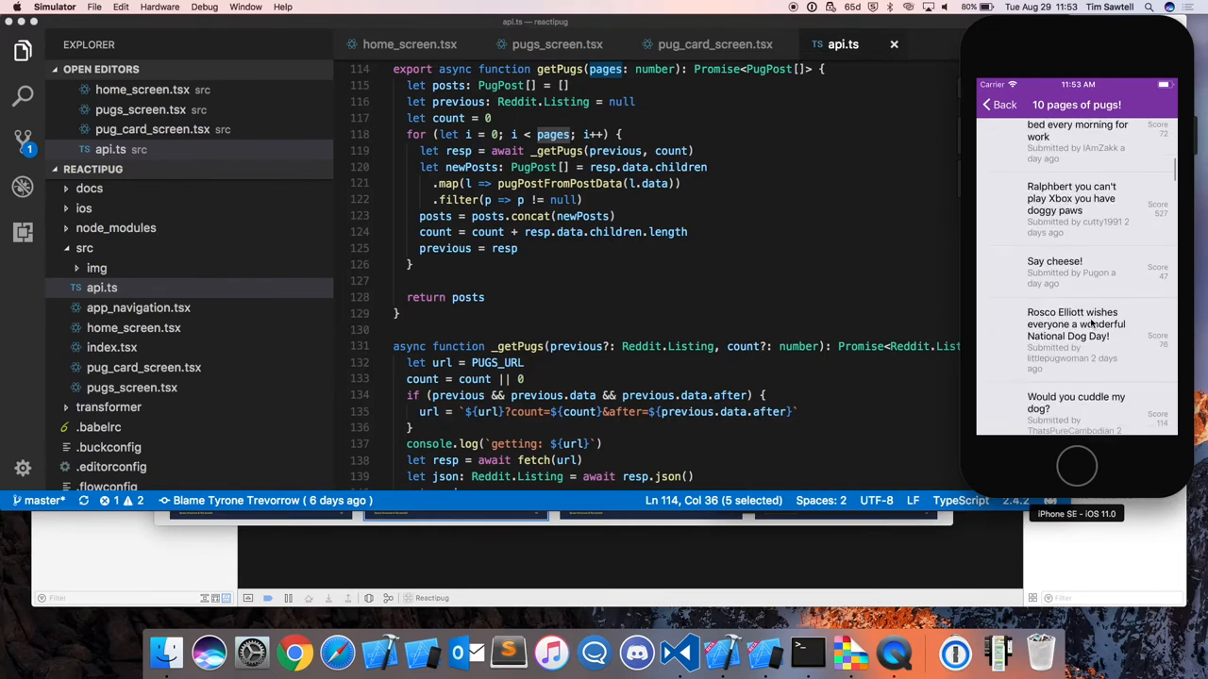
{"action": "scroll", "scroll_direction": "down", "scroll_amount": 3}
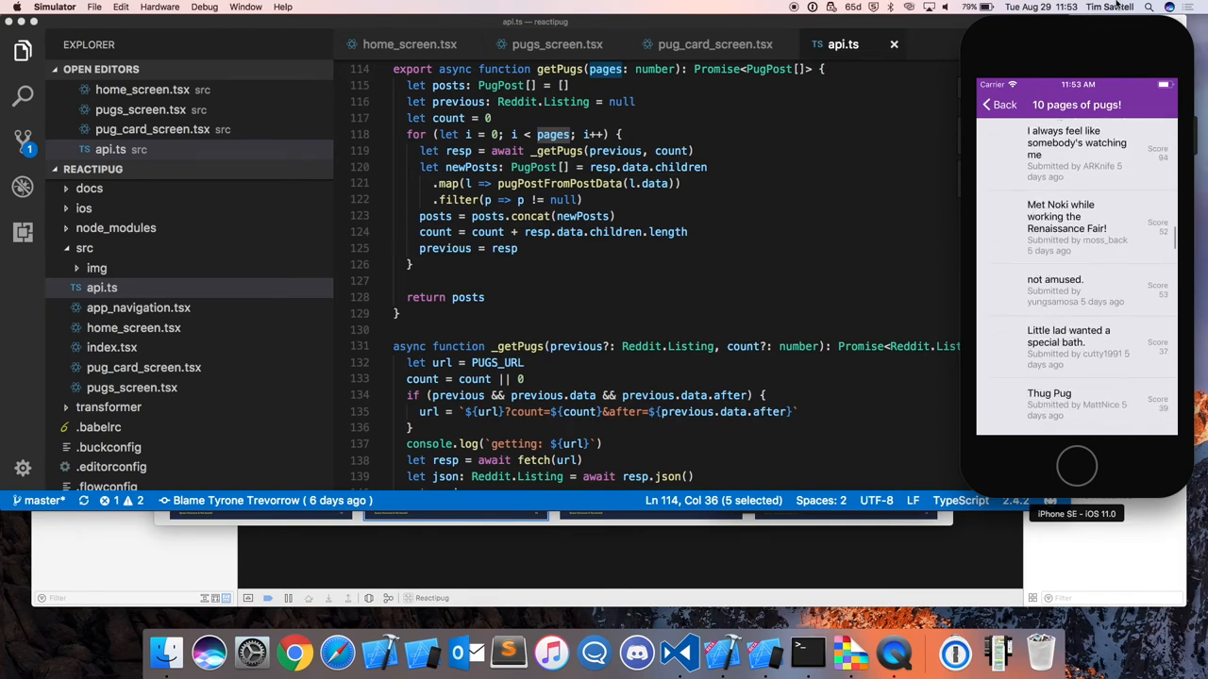
{"action": "scroll", "scroll_direction": "down", "scroll_amount": 3}
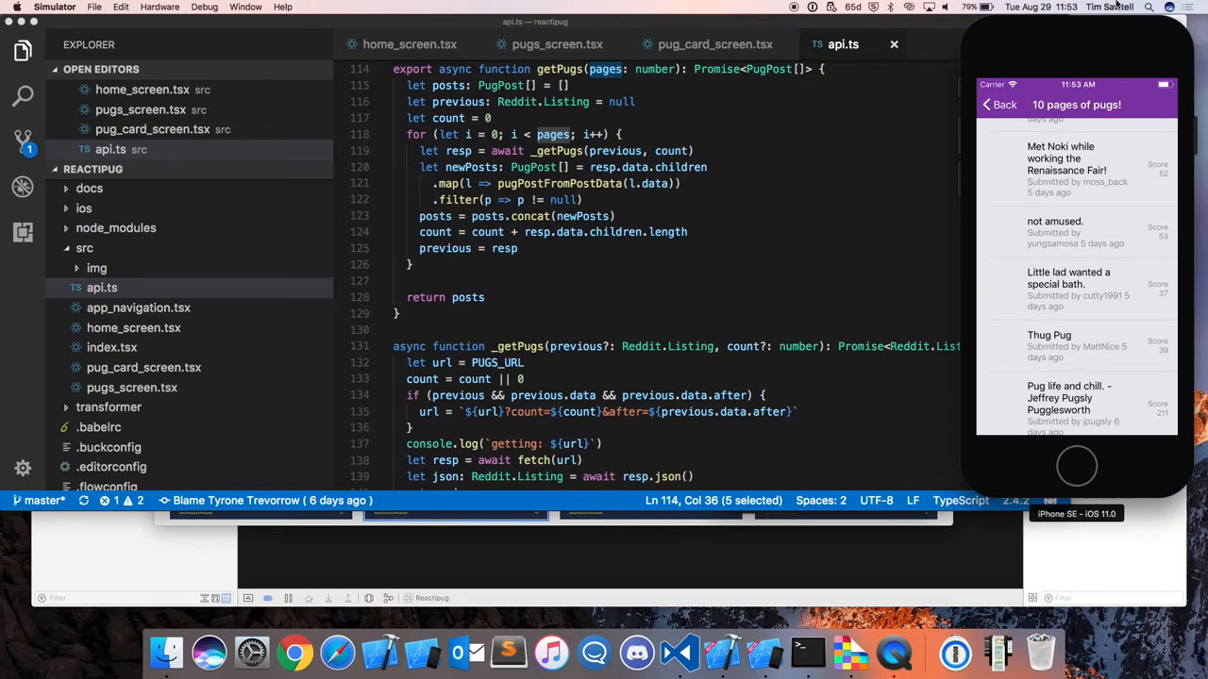